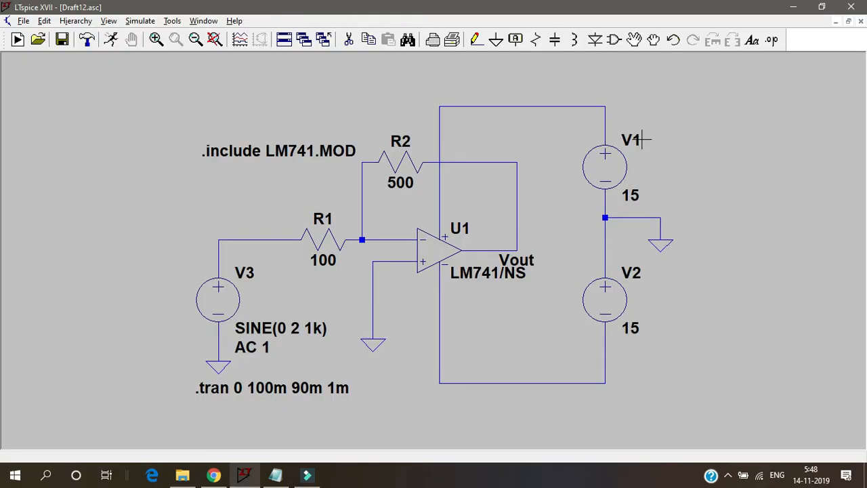
{"action": "mouse_move", "coordinate": [591, 222]}
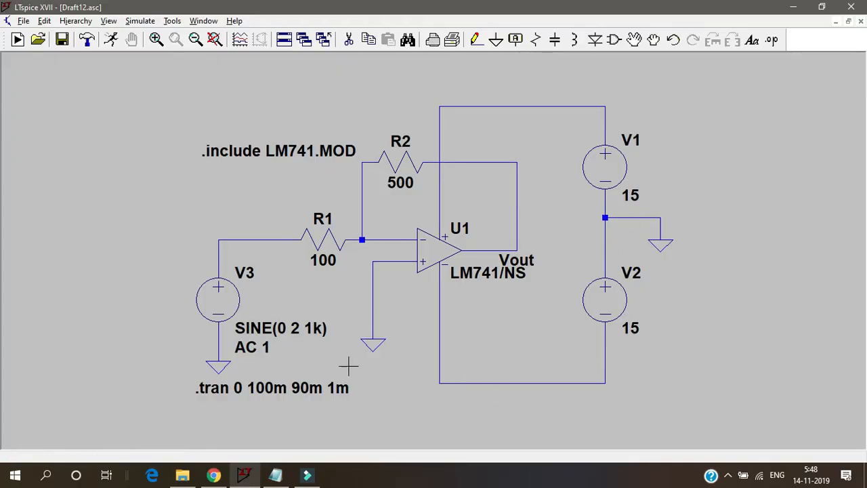
{"action": "mouse_move", "coordinate": [439, 289]}
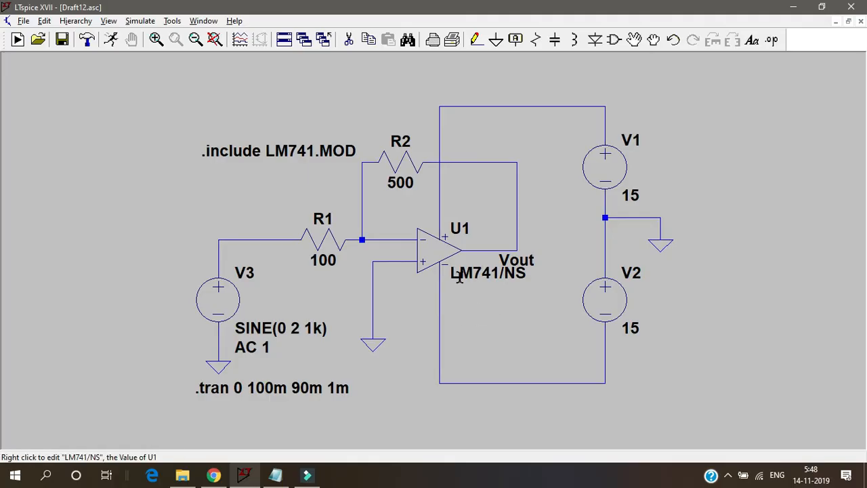
{"action": "mouse_move", "coordinate": [477, 277]}
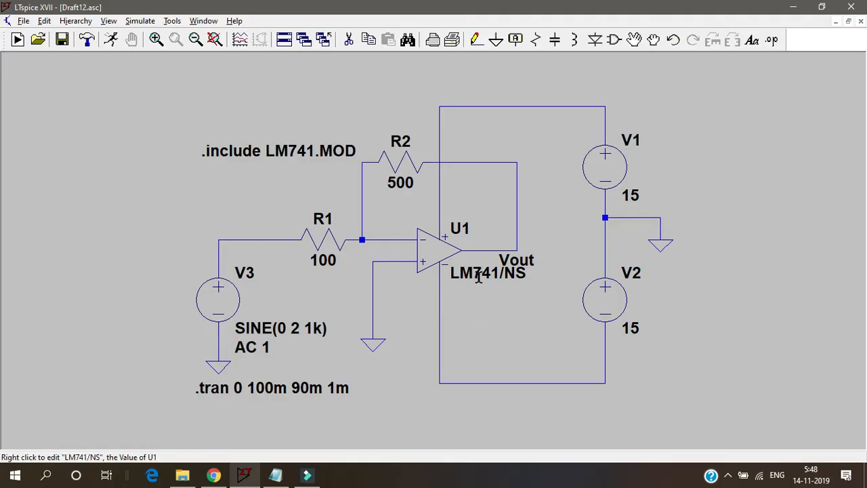
{"action": "mouse_move", "coordinate": [170, 57]}
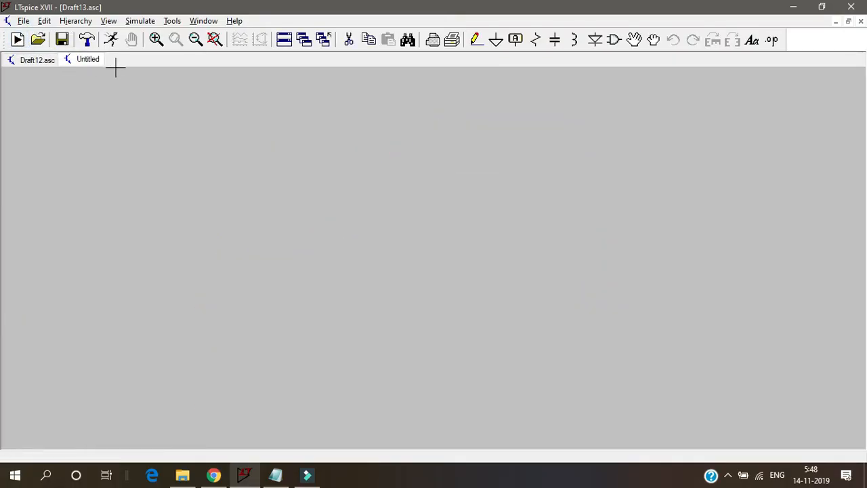
{"action": "mouse_move", "coordinate": [613, 55]}
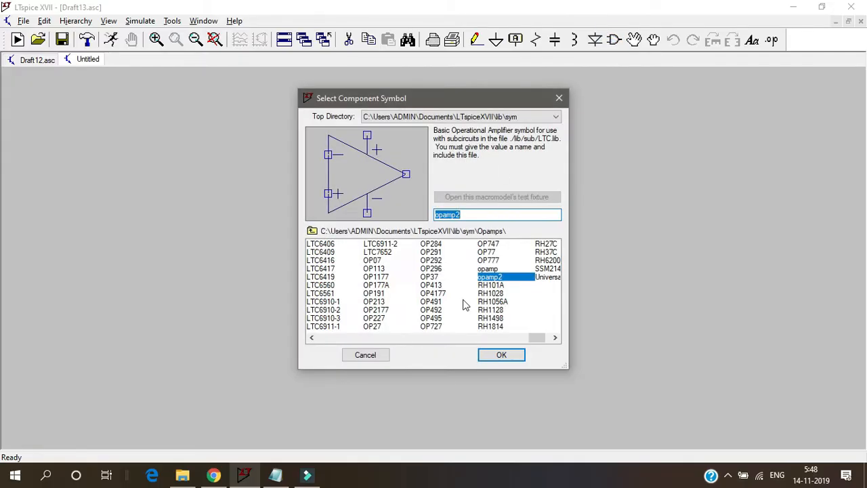
{"action": "mouse_move", "coordinate": [341, 269]}
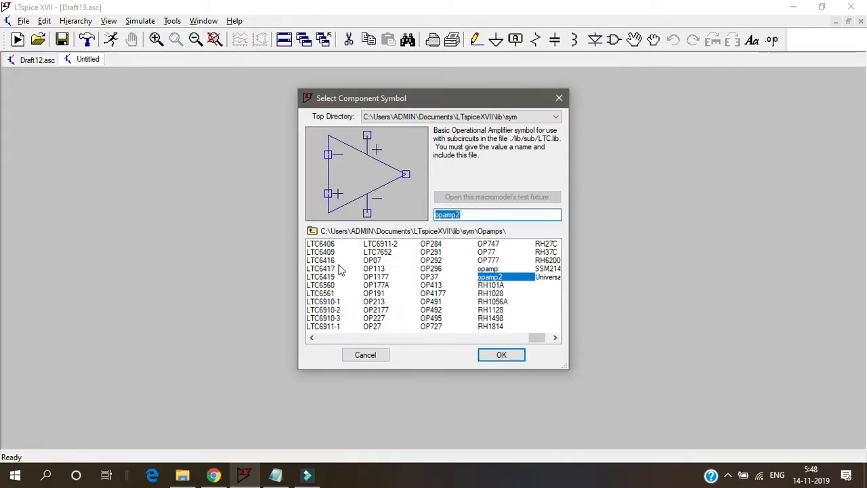
{"action": "mouse_move", "coordinate": [544, 349]}
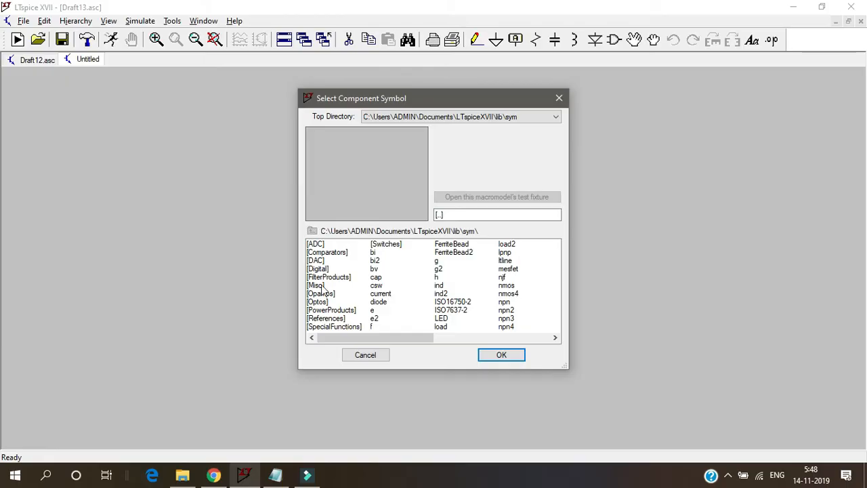
Choose the opamp2 symbol from the Opamps folder and drop it on the new schematic
{"action": "double_click", "coordinate": [319, 293]}
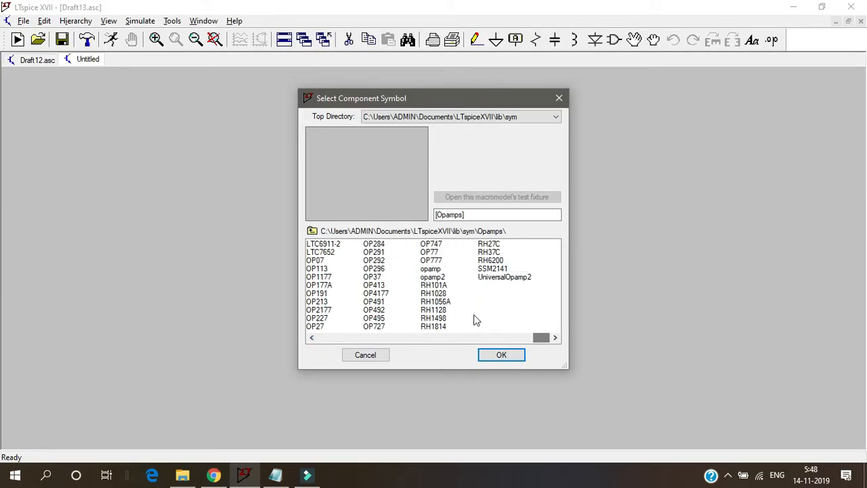
{"action": "left_click", "coordinate": [431, 268]}
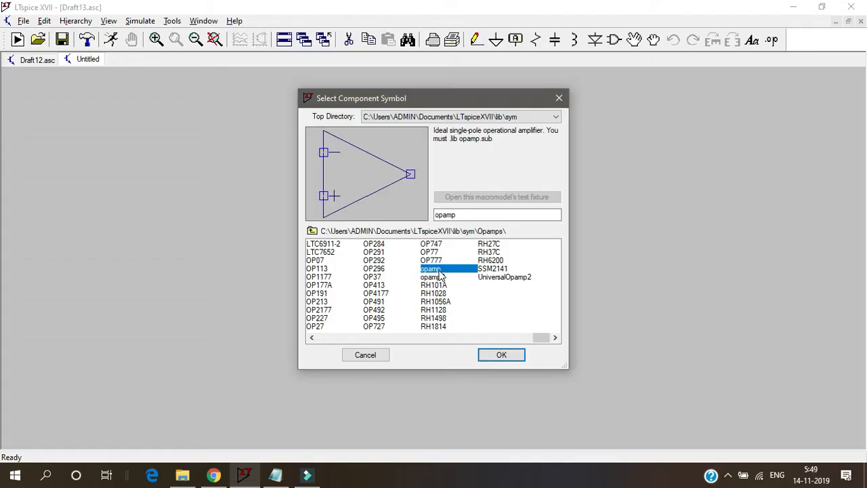
{"action": "mouse_move", "coordinate": [371, 211]}
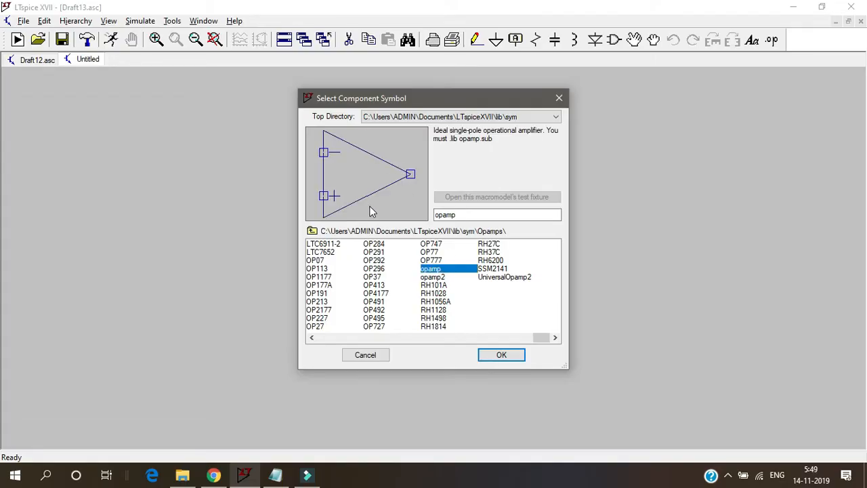
{"action": "left_click", "coordinate": [433, 276]}
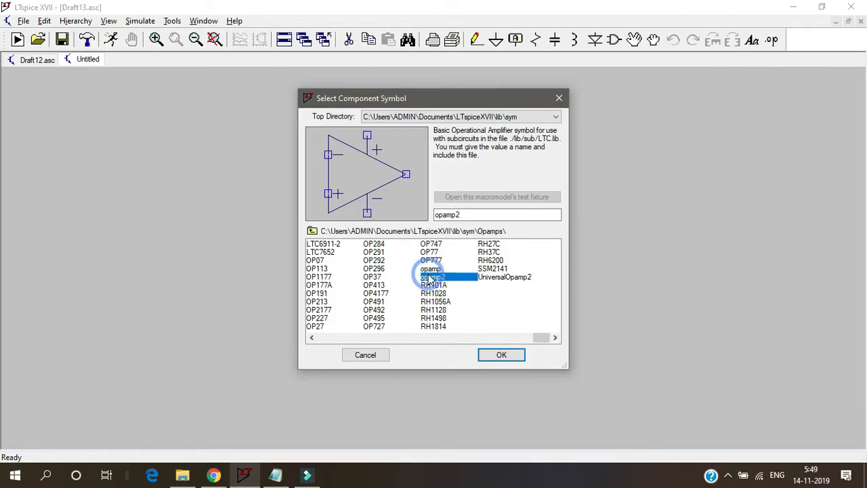
{"action": "left_click", "coordinate": [501, 355]}
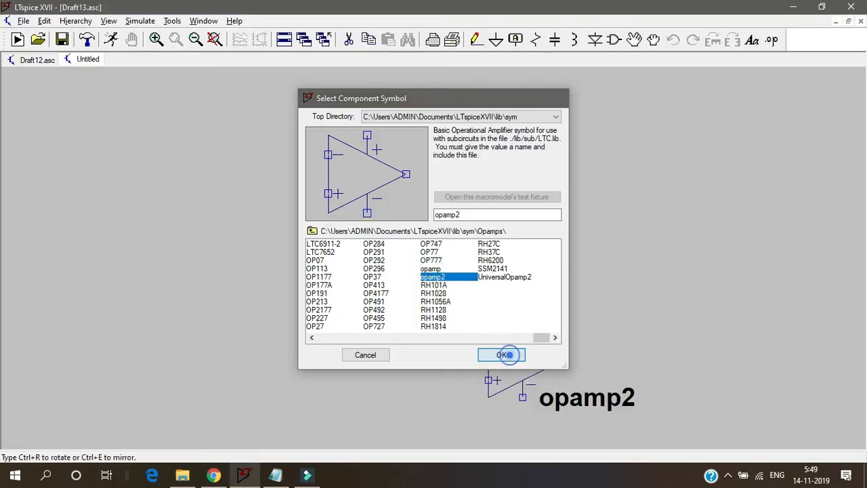
{"action": "left_click", "coordinate": [501, 355]}
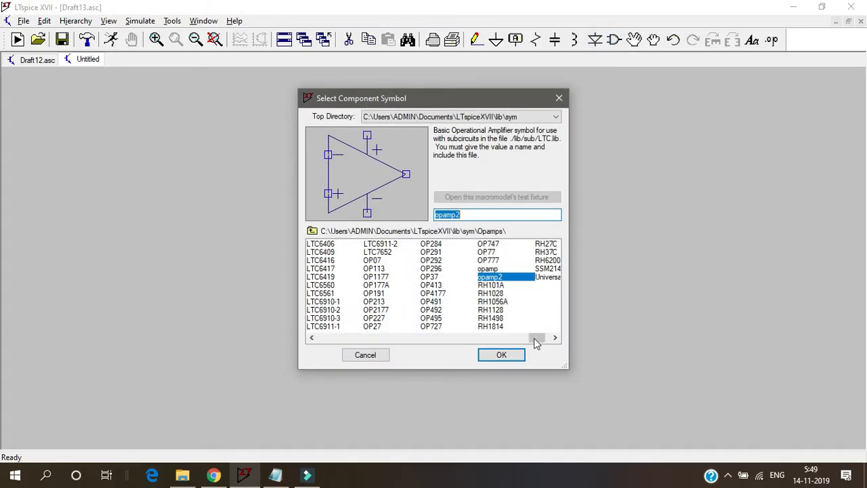
{"action": "mouse_move", "coordinate": [536, 342]}
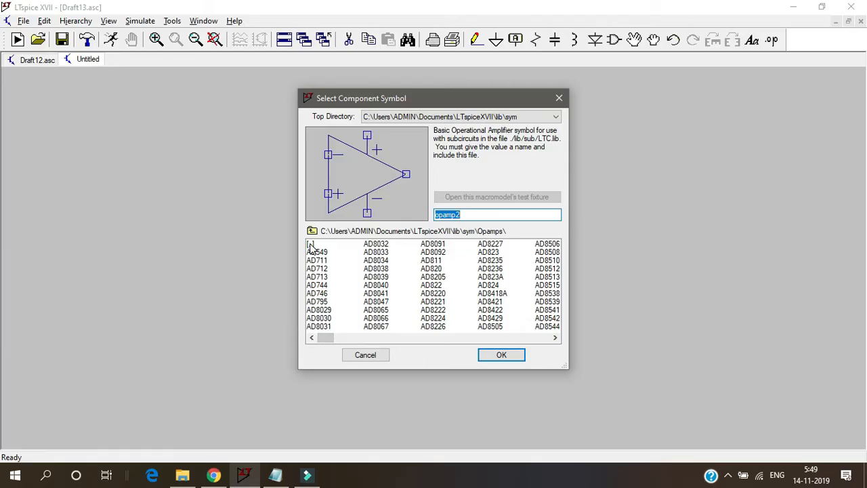
Pick the voltage symbol from the main folder and place sources V1 and V2 stacked
{"action": "double_click", "coordinate": [312, 244]}
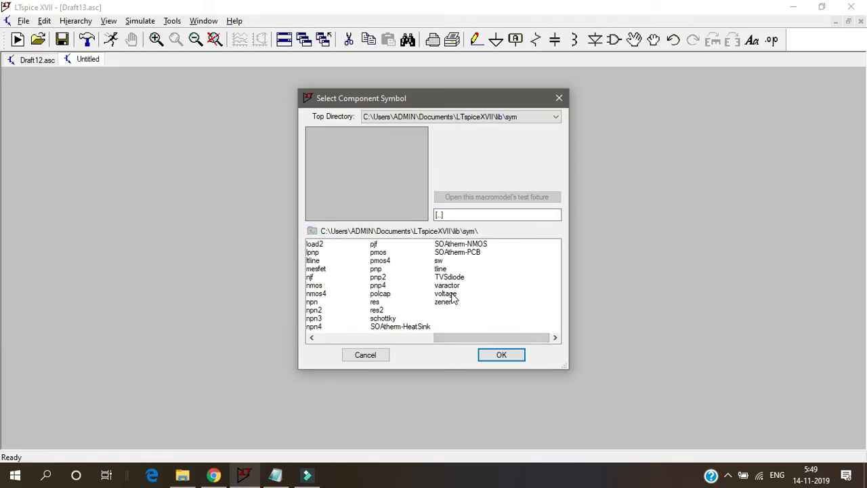
{"action": "left_click", "coordinate": [501, 355]}
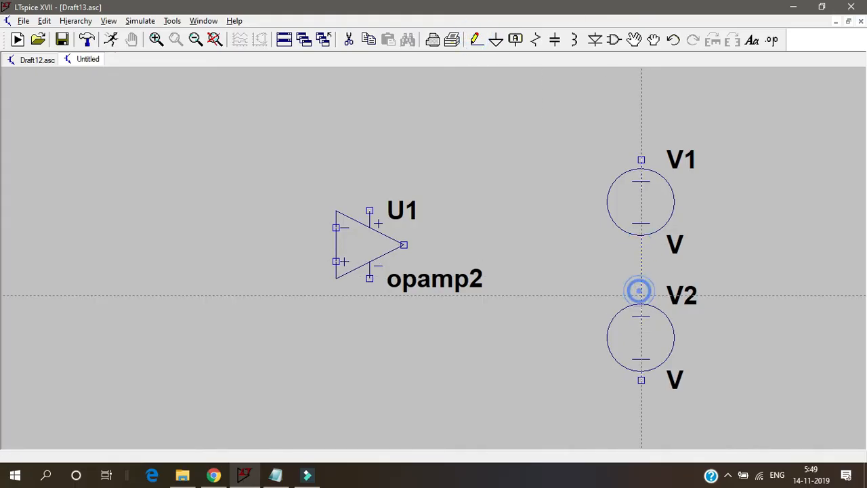
Wire V1's top and V2's bottom to the op-amp supply pins and start placing grounds
{"action": "left_click_drag", "start_coordinate": [639, 289], "coordinate": [634, 102]}
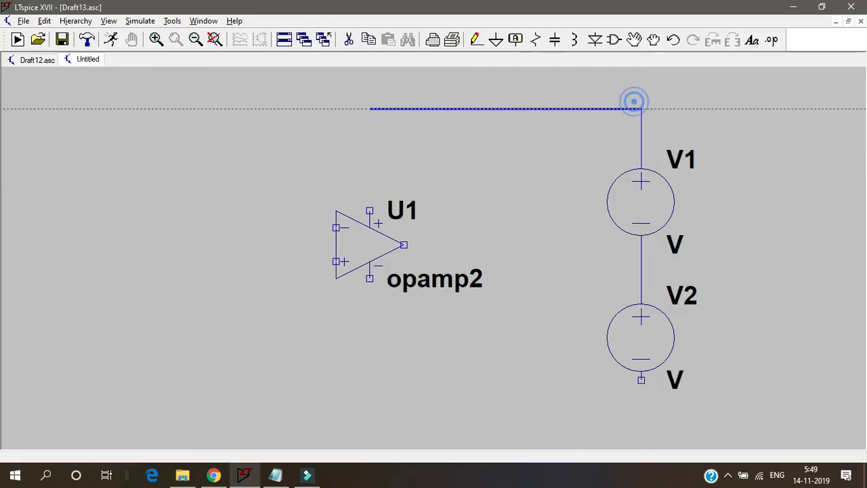
{"action": "left_click", "coordinate": [640, 108]}
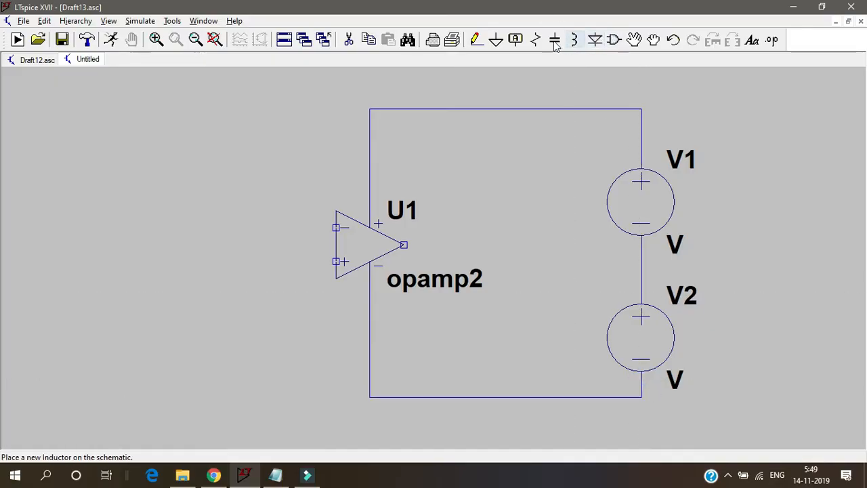
{"action": "left_click", "coordinate": [574, 39]}
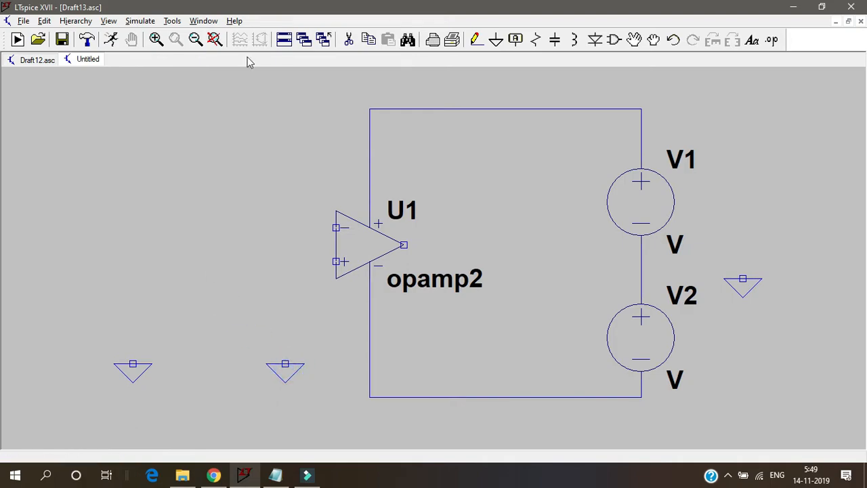
Wire the grounds to the V1–V2 junction and op-amp input, then add source V3
{"action": "left_click", "coordinate": [472, 38]}
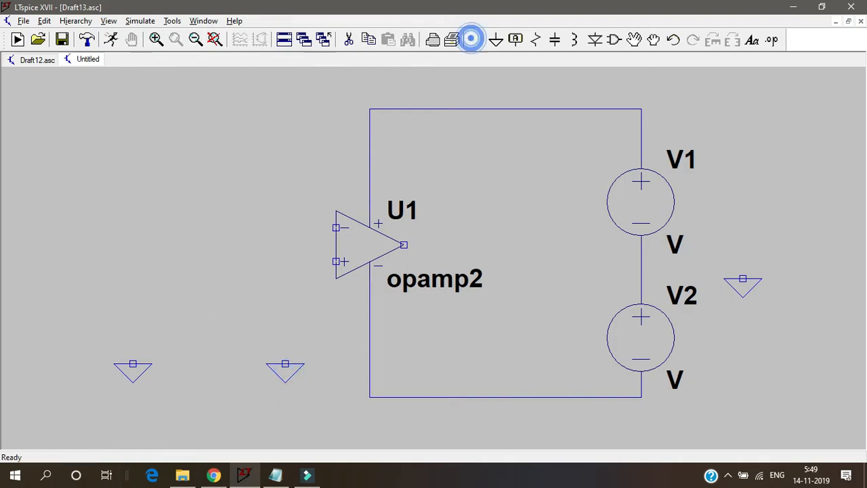
{"action": "left_click", "coordinate": [477, 40]}
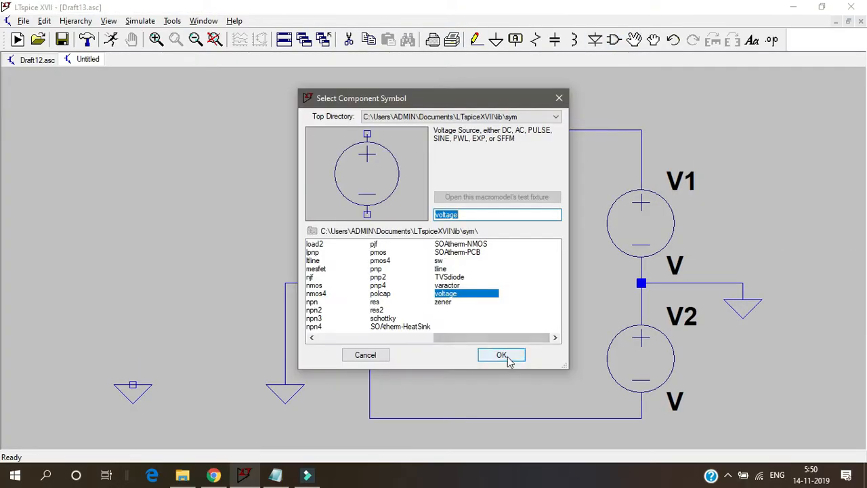
{"action": "left_click", "coordinate": [501, 355]}
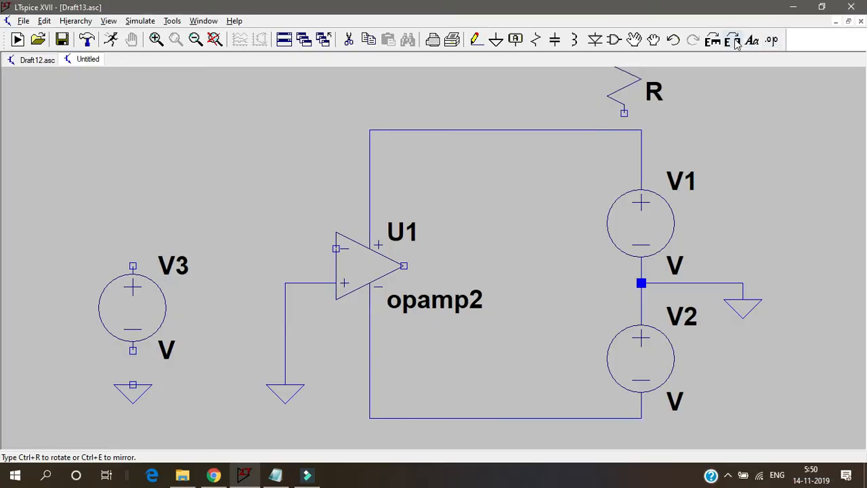
Place R1 and feedback R2, wire V3 through R1 to the op-amp input, and ground V3
{"action": "left_click", "coordinate": [260, 250]}
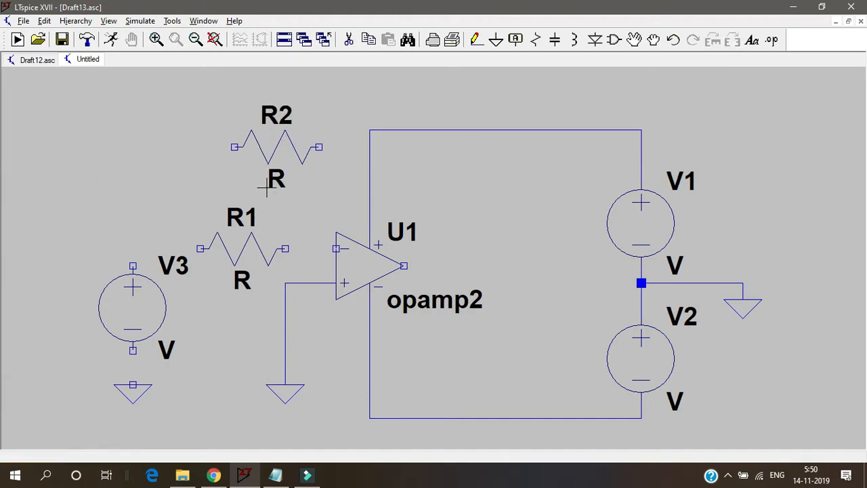
{"action": "left_click", "coordinate": [474, 40]}
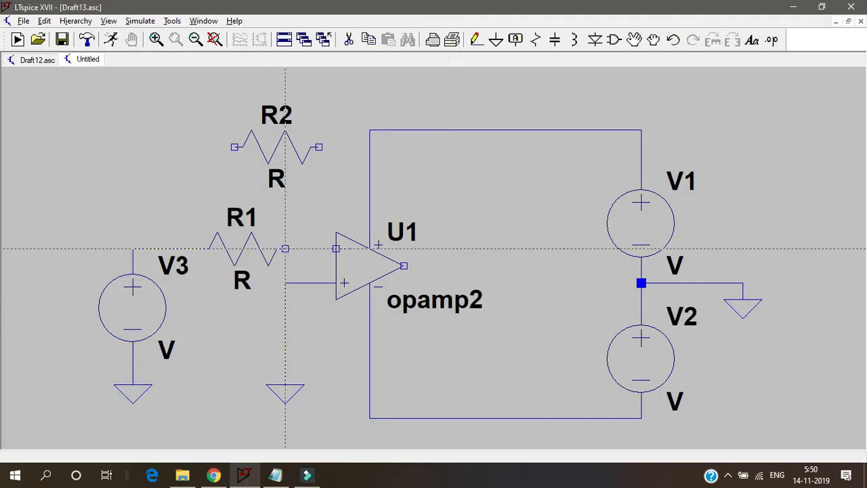
{"action": "left_click", "coordinate": [337, 241]}
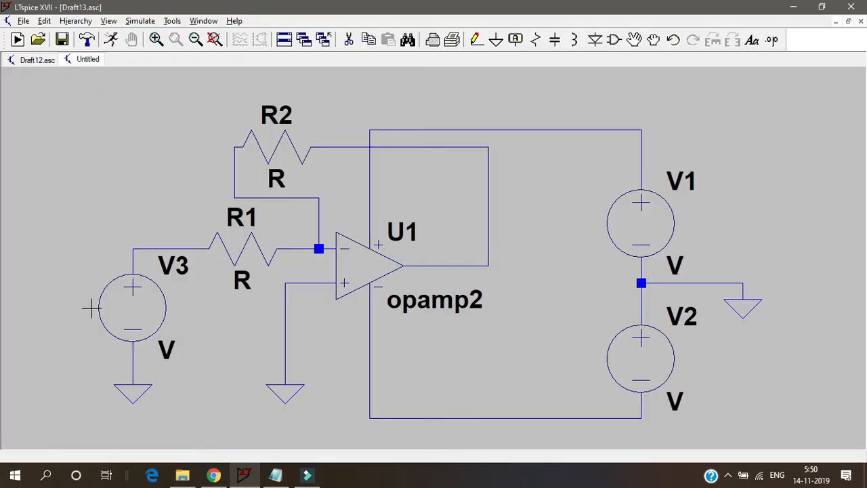
Make V3 a sine source with 0 V offset, 2 V amplitude and 1 kHz frequency
{"action": "double_click", "coordinate": [133, 309]}
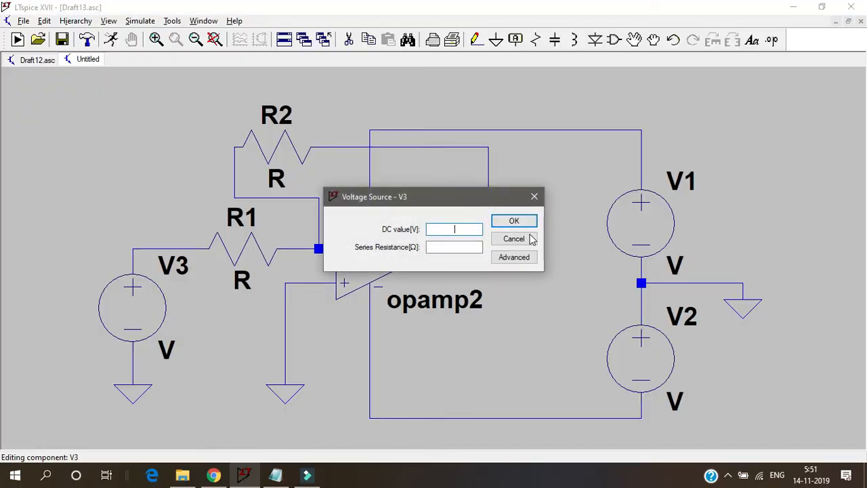
{"action": "left_click", "coordinate": [514, 258]}
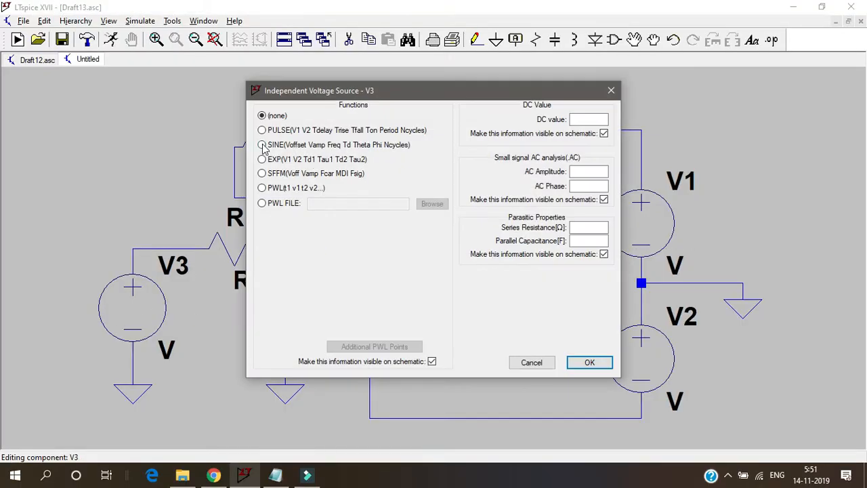
{"action": "left_click", "coordinate": [262, 143]}
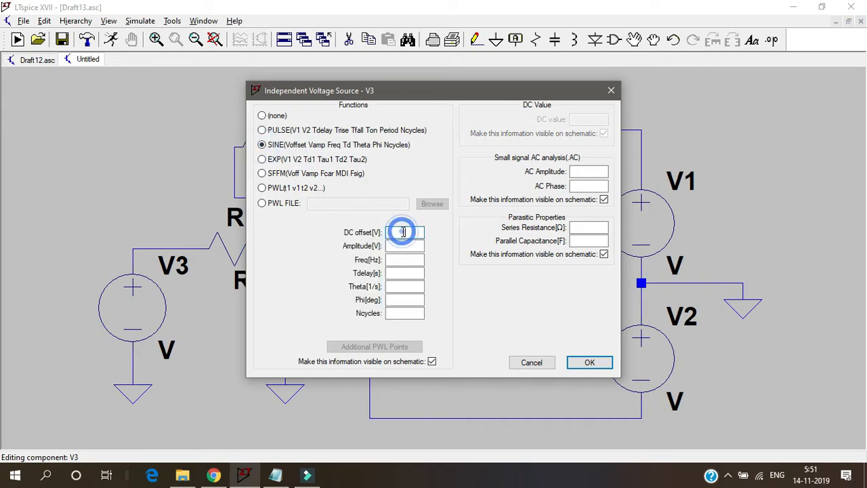
{"action": "type", "text": "0"}
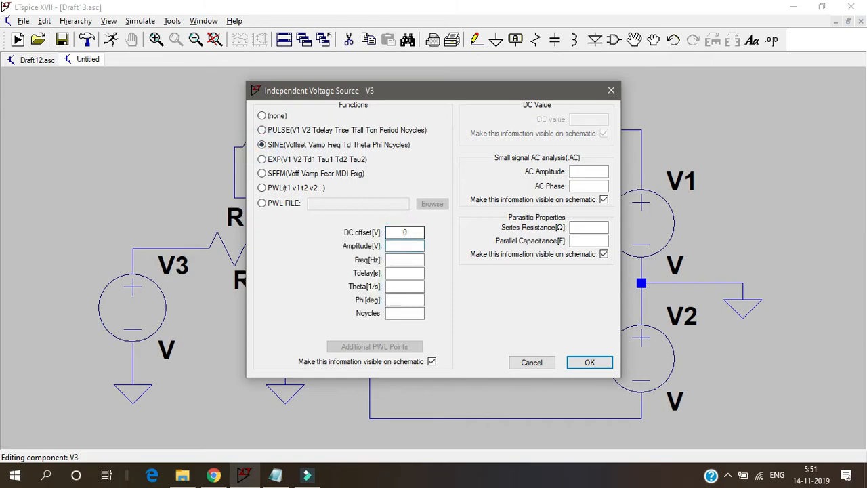
{"action": "type", "text": "2"}
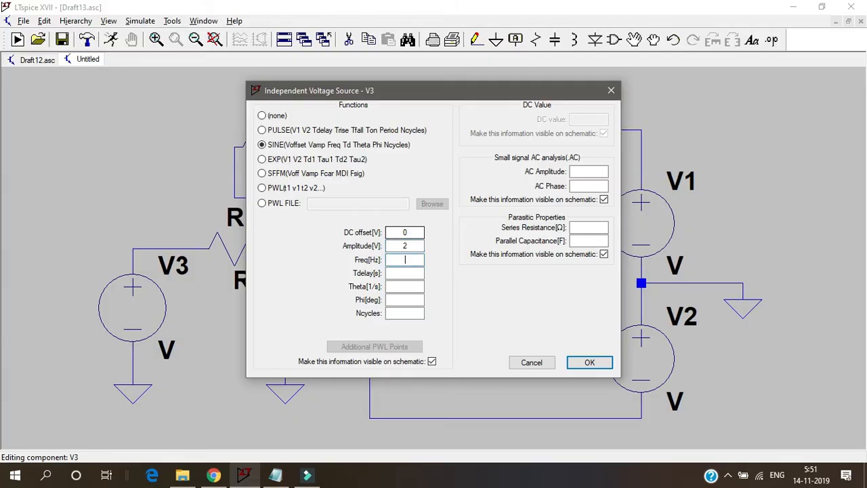
{"action": "type", "text": "1"}
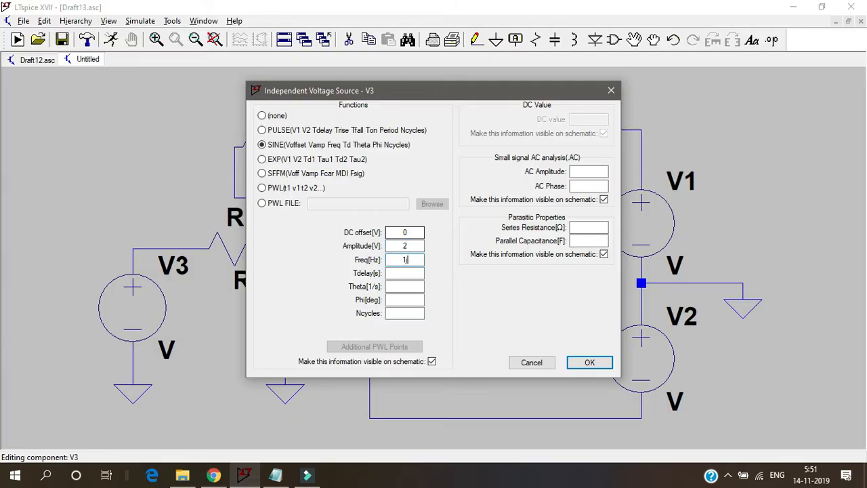
{"action": "type", "text": "k"}
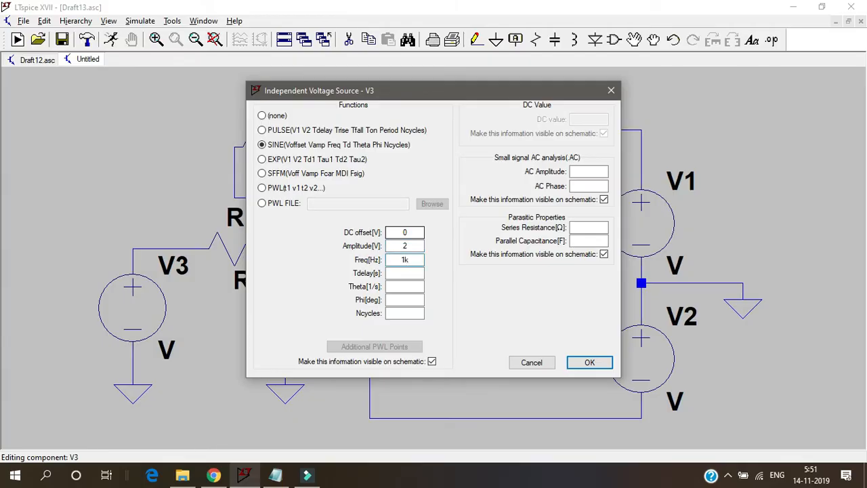
{"action": "left_click", "coordinate": [588, 362]}
{"action": "type", "text": "1"}
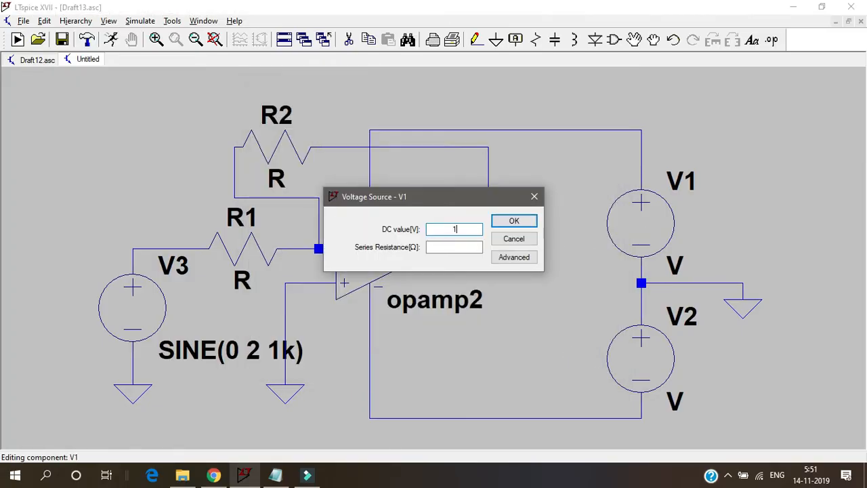
Set supply sources V1 and V2 to 15 V each
{"action": "left_click", "coordinate": [513, 219]}
{"action": "type", "text": "15"}
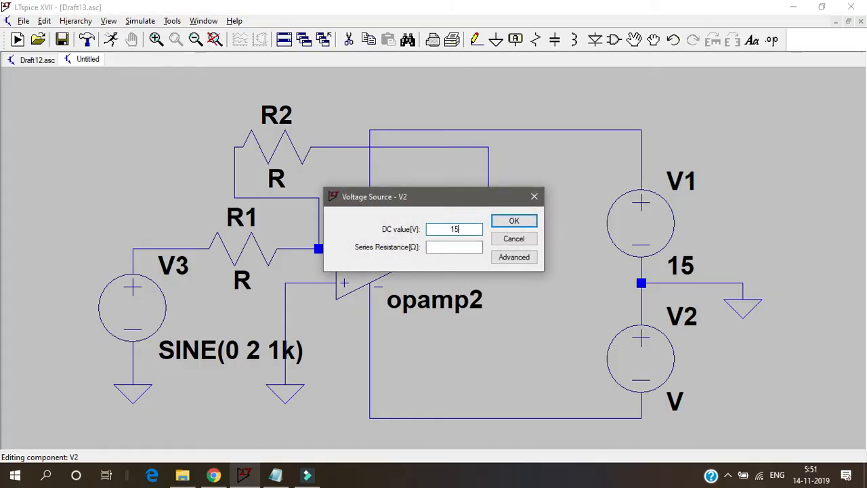
{"action": "left_click", "coordinate": [514, 221]}
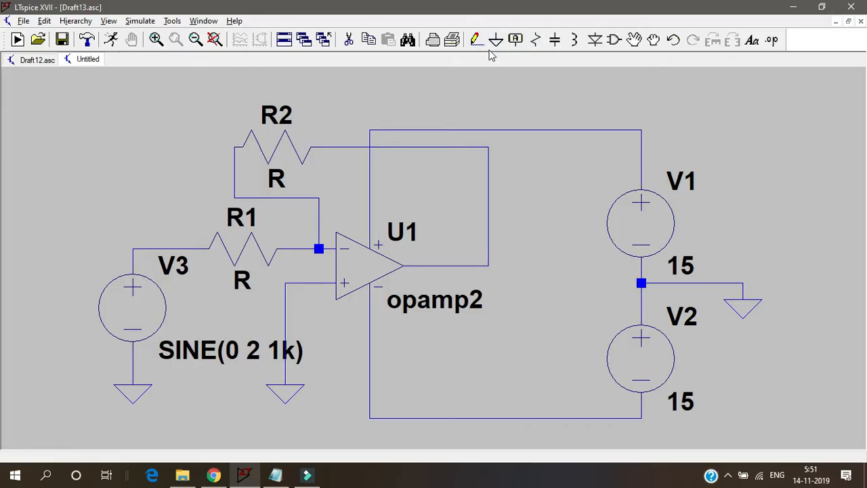
Label the amplifier output net Vout
{"action": "left_click", "coordinate": [477, 39]}
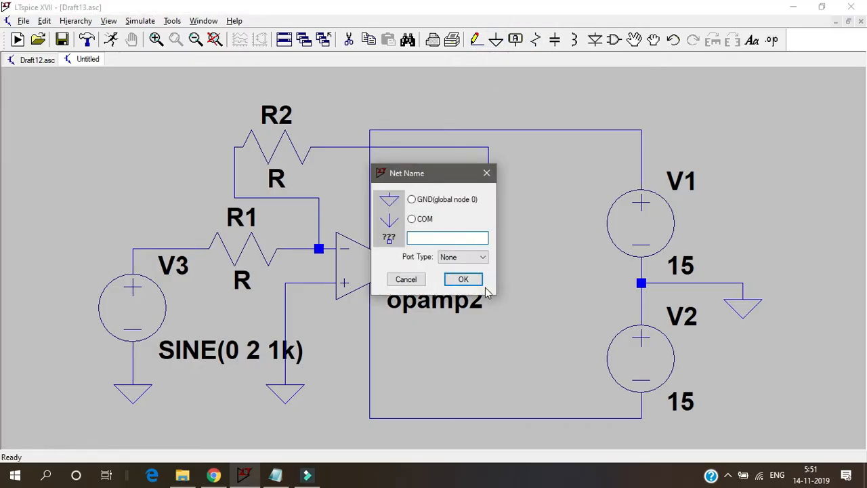
{"action": "type", "text": "Vout"}
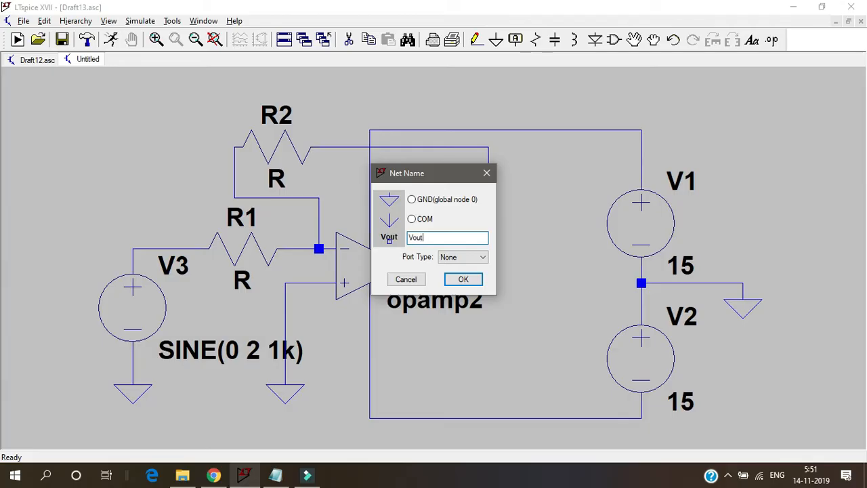
{"action": "left_click", "coordinate": [463, 279]}
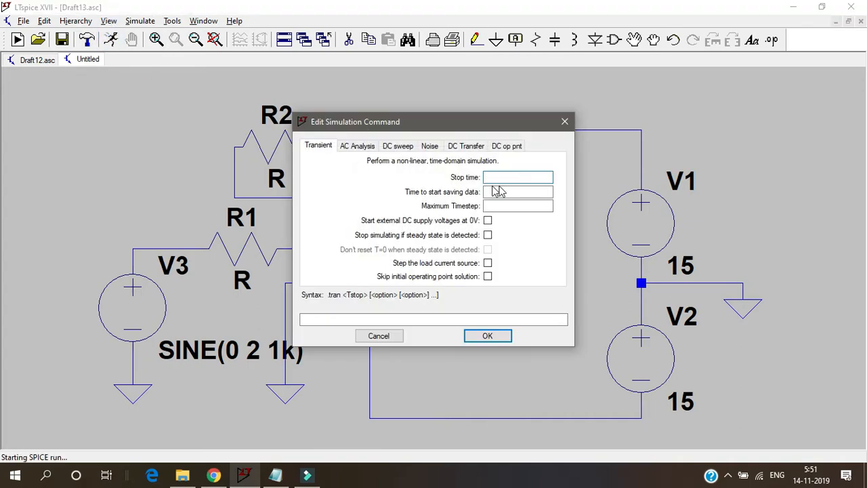
Add a .tran 0 100m 90m 1m analysis, run it, and dismiss the unknown-subcircuit error
{"action": "type", "text": "100m"}
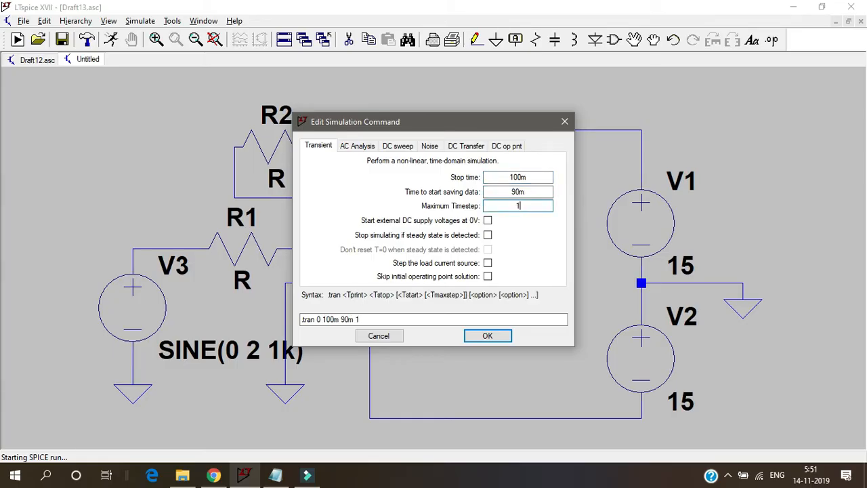
{"action": "left_click", "coordinate": [487, 336]}
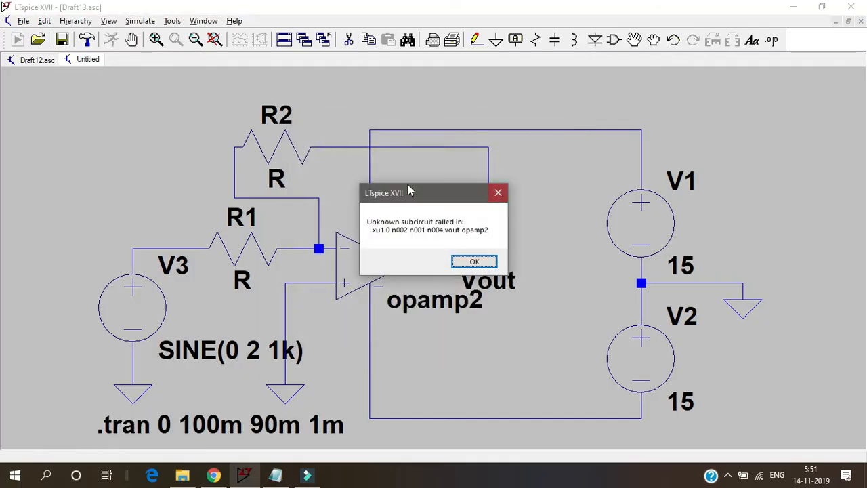
{"action": "left_click", "coordinate": [474, 261]}
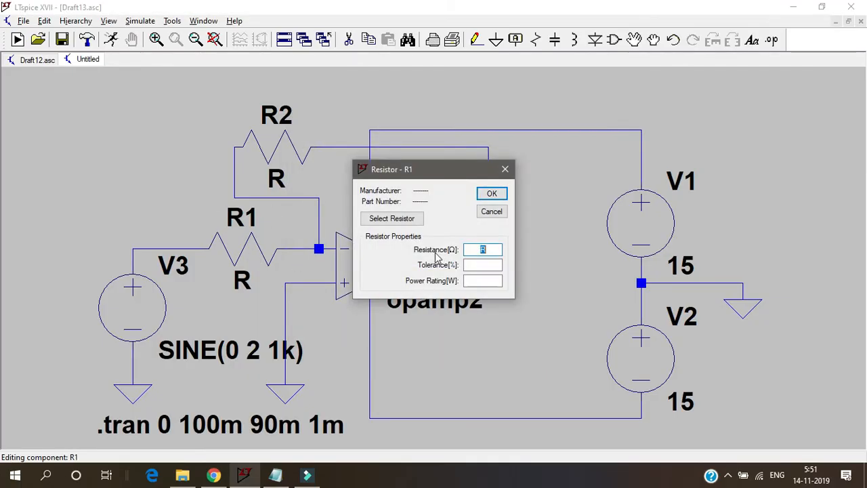
Set R1 to 100 Ω and feedback resistor R2 to 500 Ω for a gain of 5
{"action": "type", "text": "100"}
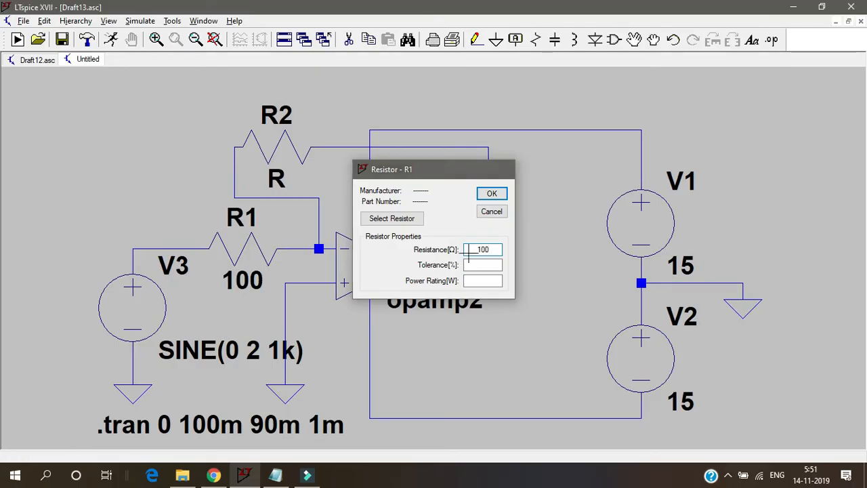
{"action": "left_click", "coordinate": [492, 192]}
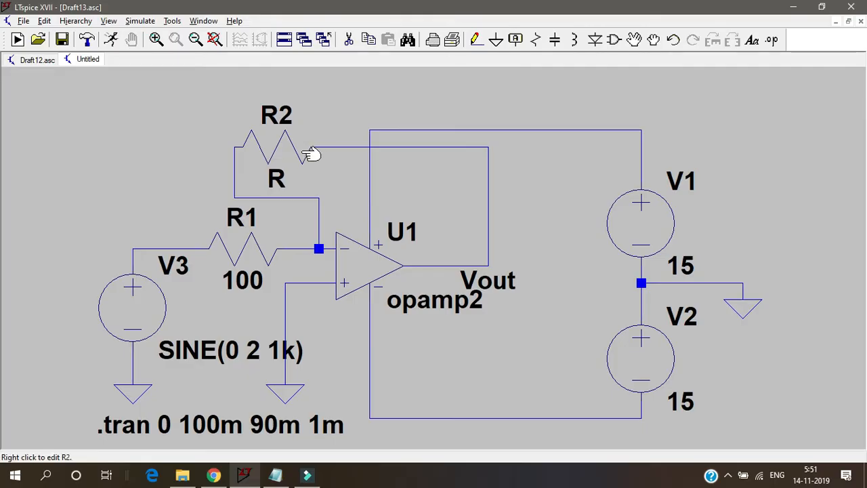
{"action": "mouse_move", "coordinate": [139, 323]}
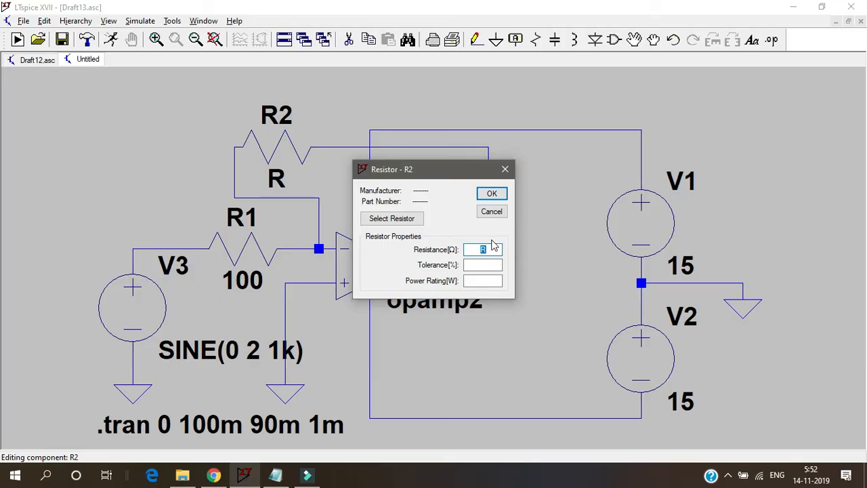
{"action": "left_click", "coordinate": [492, 192]}
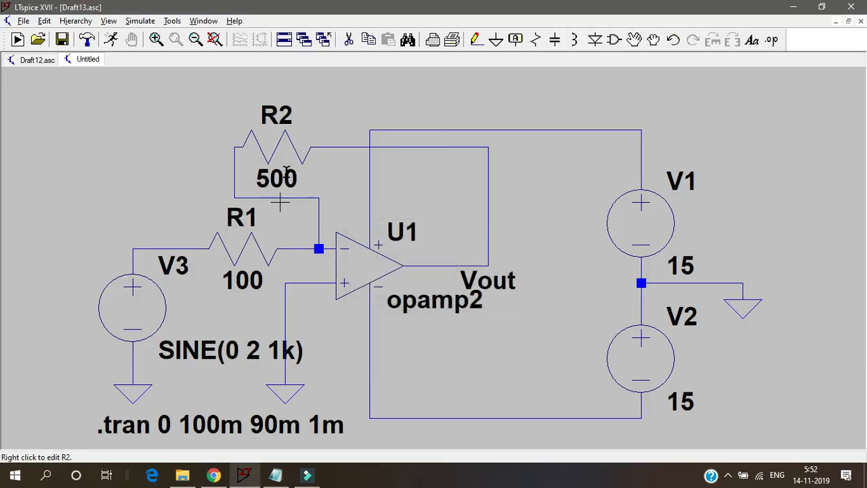
{"action": "mouse_move", "coordinate": [84, 320]}
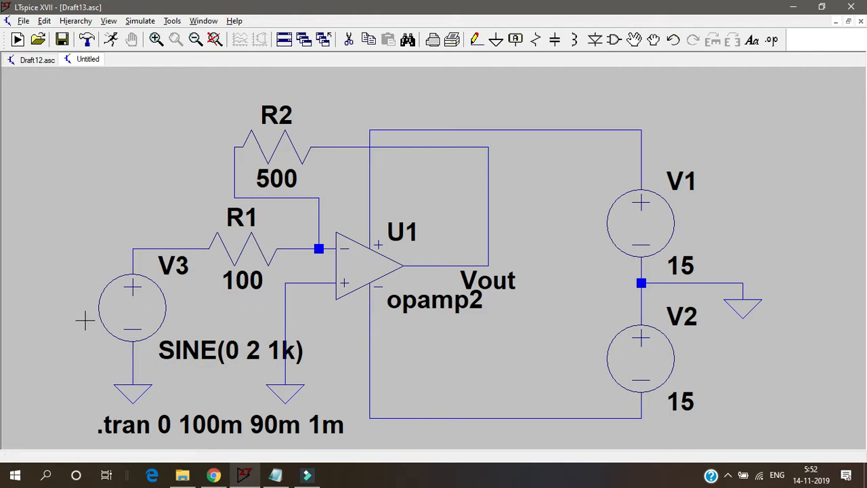
{"action": "mouse_move", "coordinate": [246, 295]}
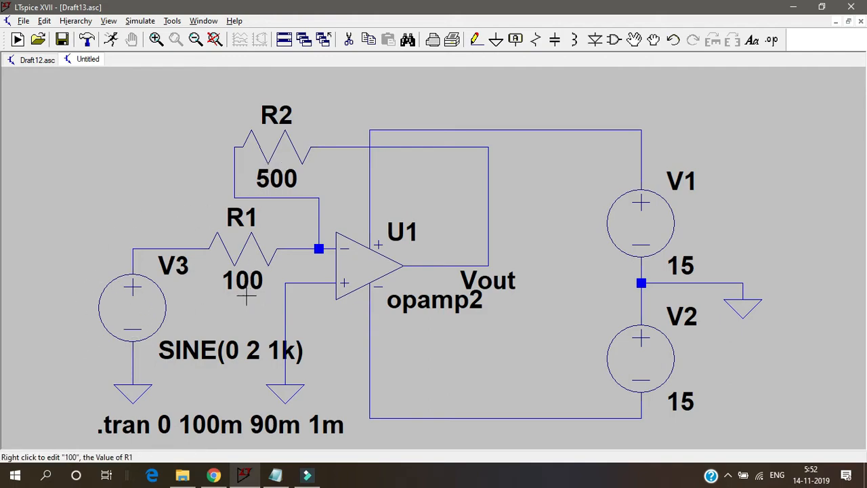
{"action": "mouse_move", "coordinate": [246, 326]}
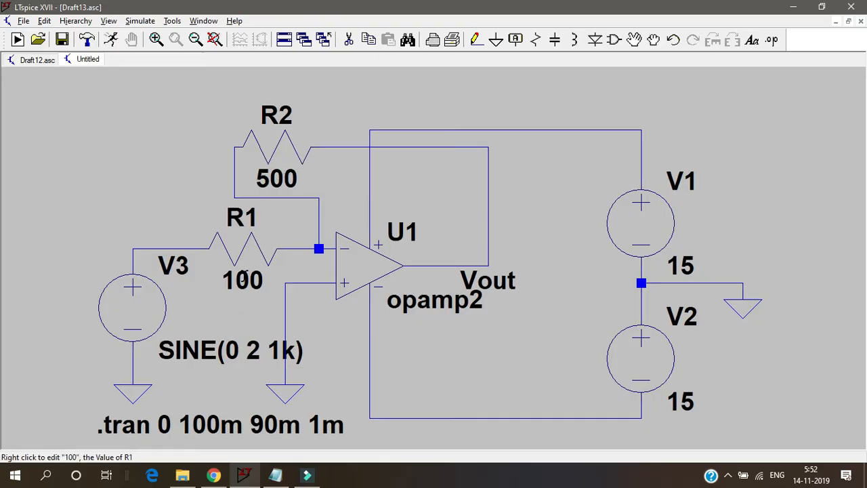
{"action": "mouse_move", "coordinate": [178, 344]}
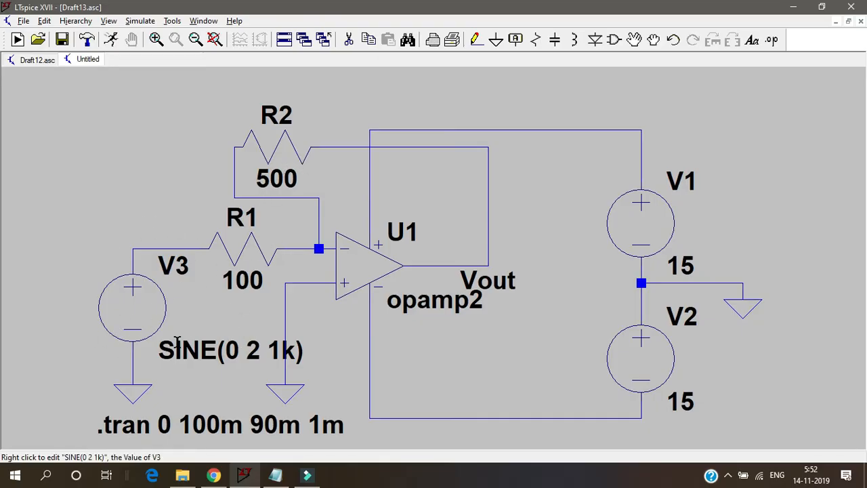
{"action": "mouse_move", "coordinate": [111, 40]}
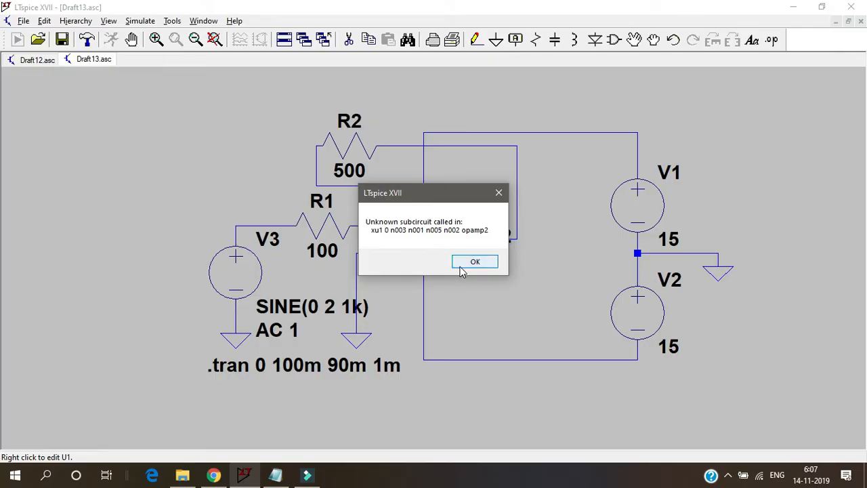
{"action": "mouse_move", "coordinate": [461, 224]}
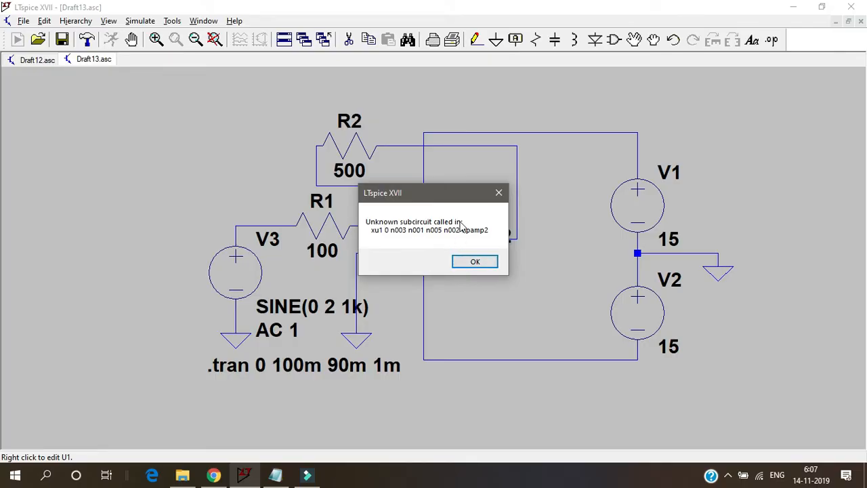
Dismiss the opamp2 unknown-subcircuit error and switch to the browser to find the LM741 model
{"action": "left_click", "coordinate": [474, 261]}
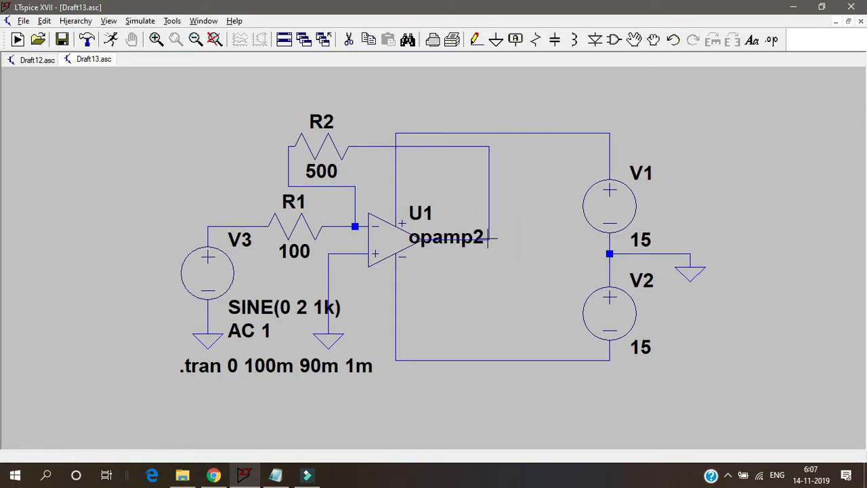
{"action": "mouse_move", "coordinate": [467, 244]}
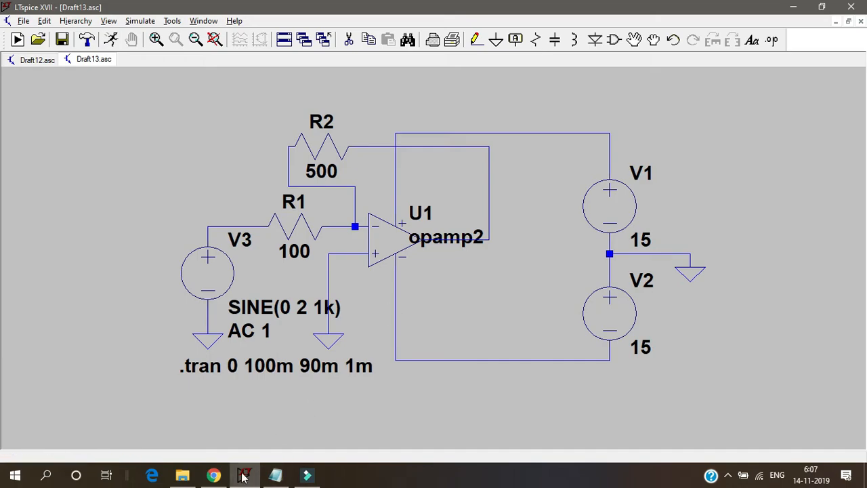
{"action": "left_click", "coordinate": [212, 474]}
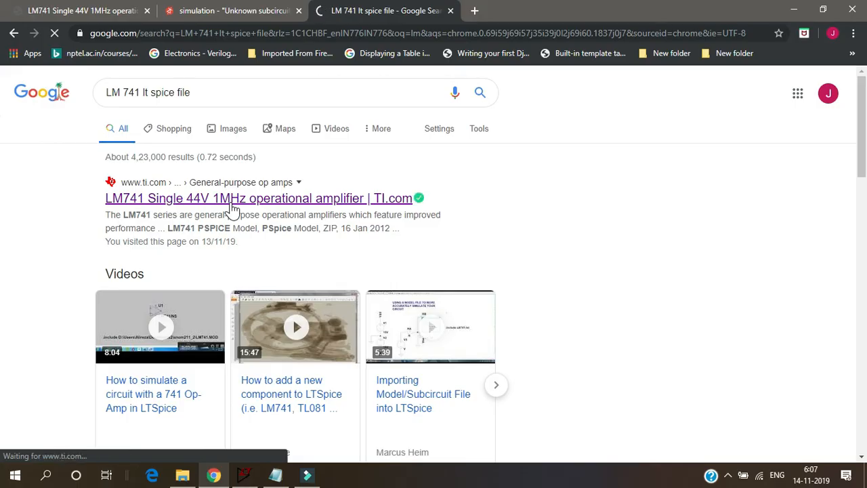
Download the LM741 PSpice model ZIP from TI's LM741 product page
{"action": "left_click", "coordinate": [258, 197]}
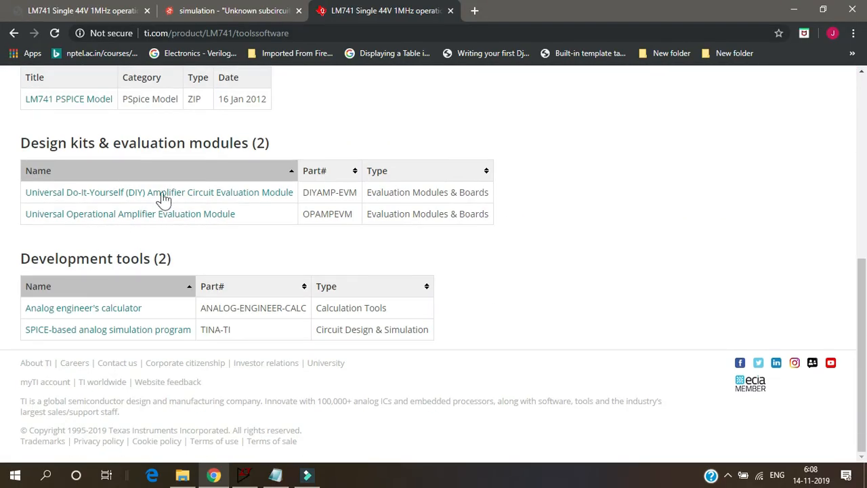
{"action": "scroll", "scroll_direction": "up", "scroll_amount": 3}
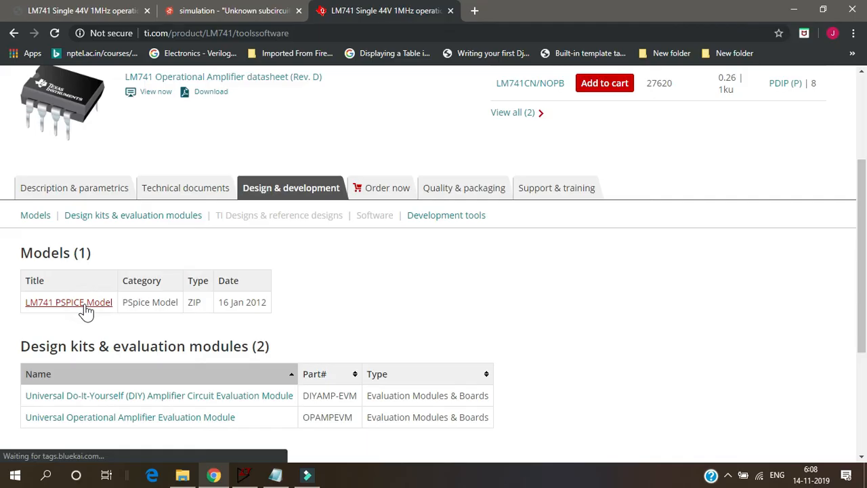
{"action": "left_click", "coordinate": [68, 302]}
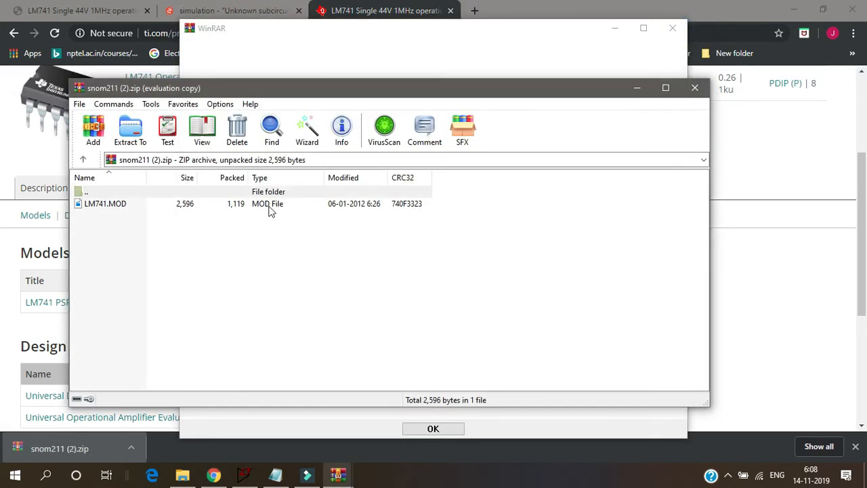
Extract LM741.MOD to the Desktop, replacing the existing copy
{"action": "left_click", "coordinate": [106, 204]}
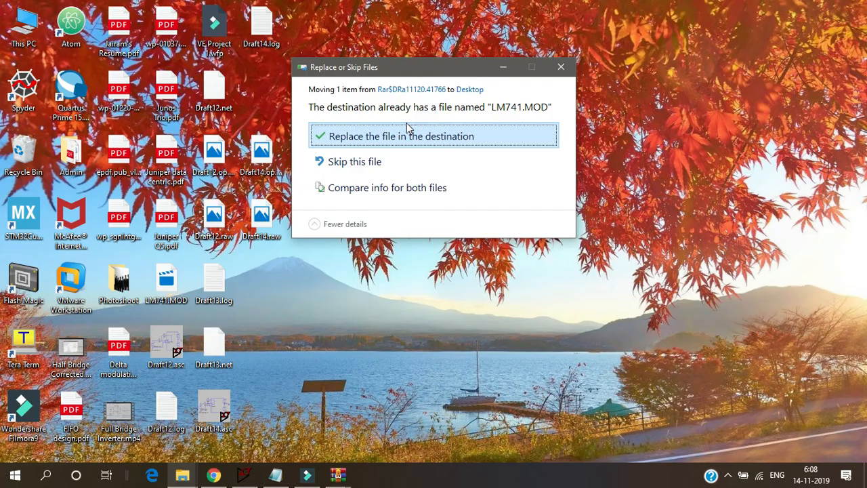
{"action": "left_click", "coordinate": [401, 135]}
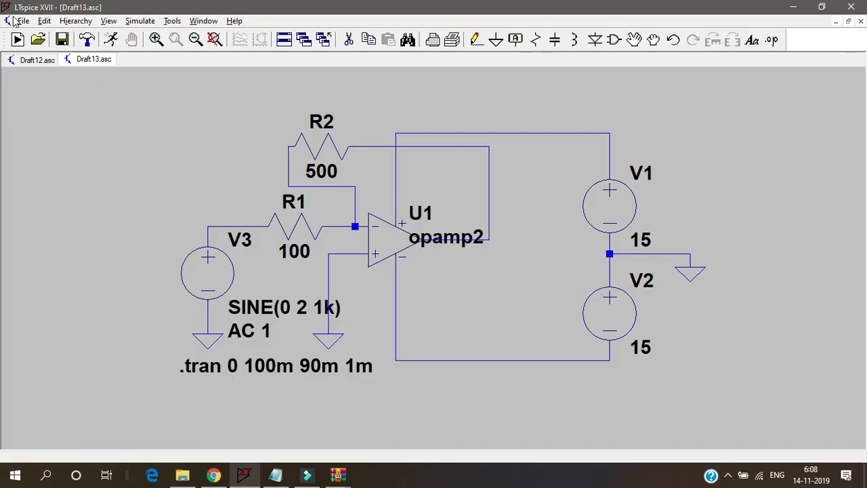
Save the schematic as Draft13.asc in the Desktop folder via Save As
{"action": "left_click", "coordinate": [23, 20]}
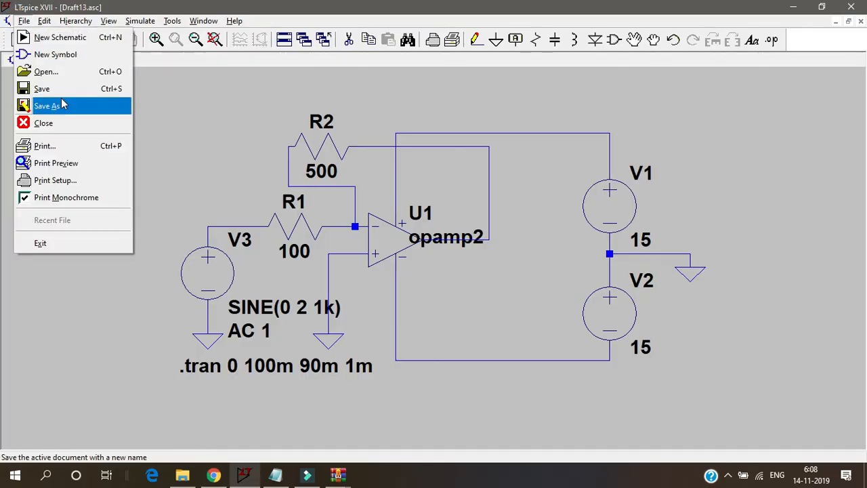
{"action": "mouse_move", "coordinate": [65, 108]}
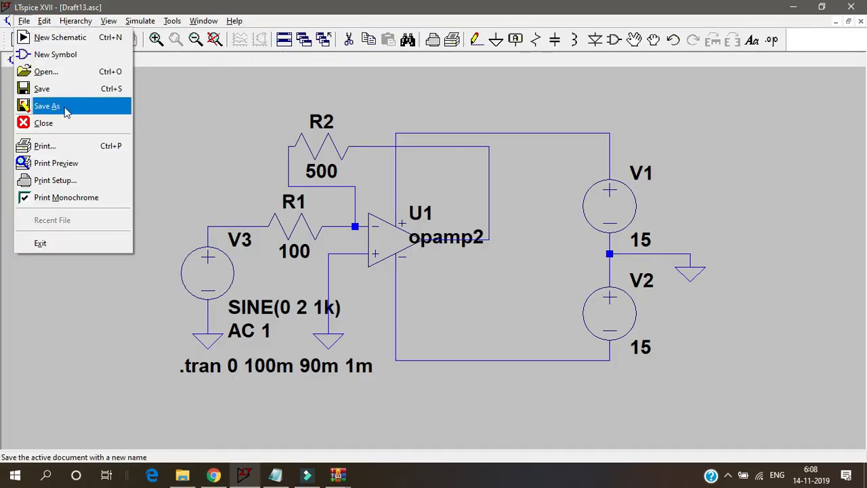
{"action": "left_click", "coordinate": [46, 106]}
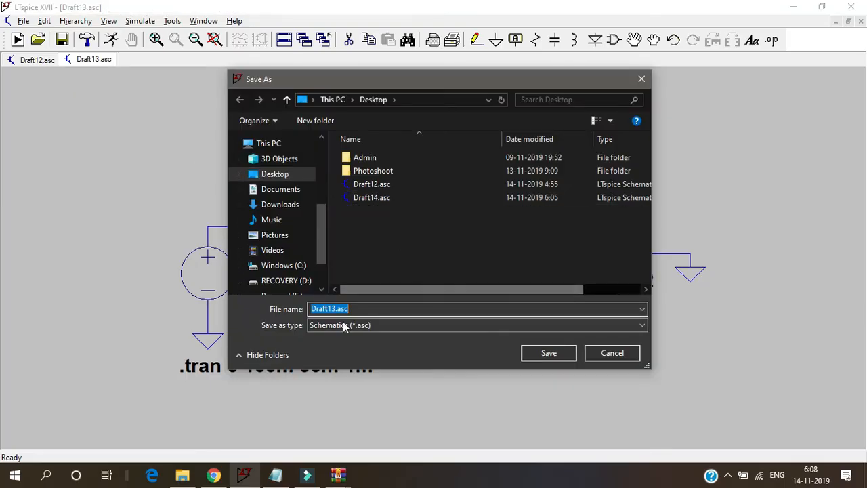
{"action": "left_click", "coordinate": [549, 352]}
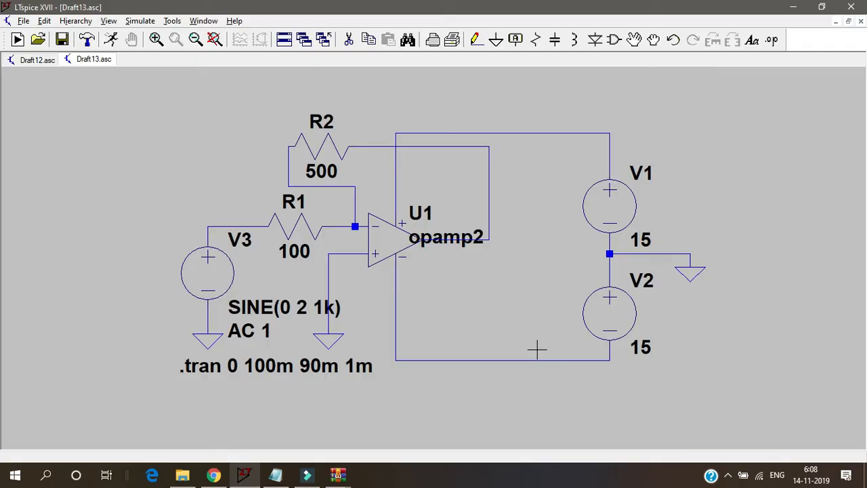
{"action": "mouse_move", "coordinate": [425, 191]}
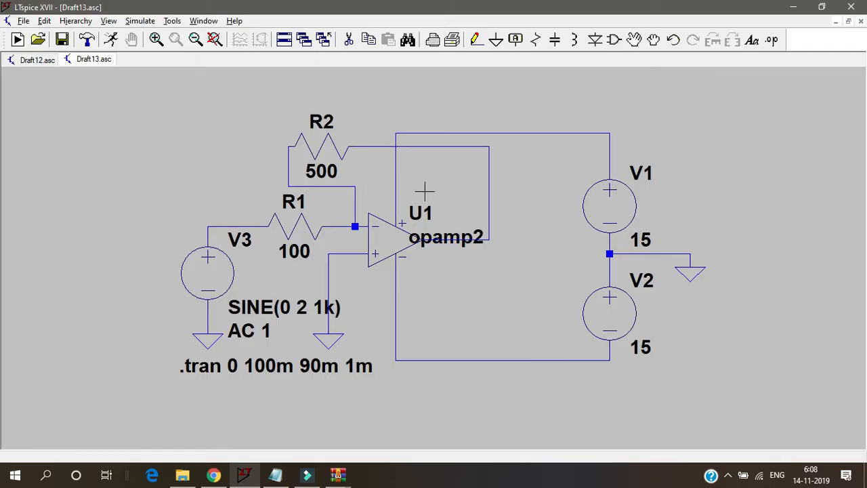
{"action": "mouse_move", "coordinate": [261, 119]}
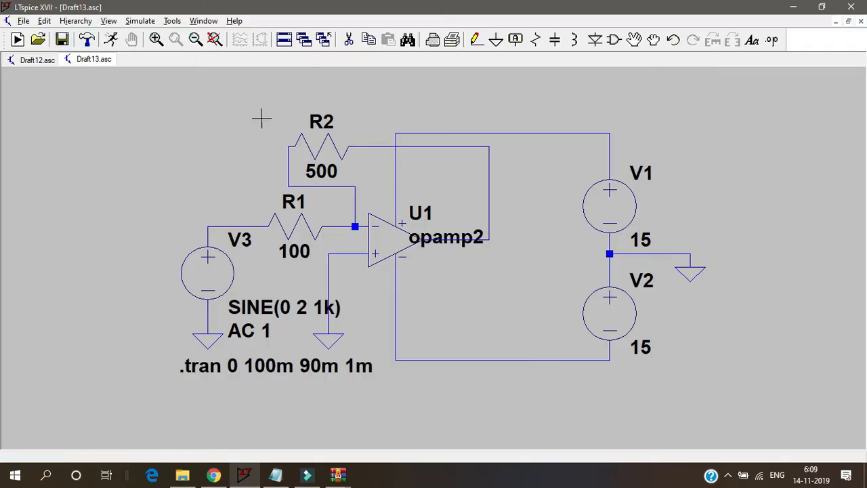
{"action": "mouse_move", "coordinate": [782, 20]}
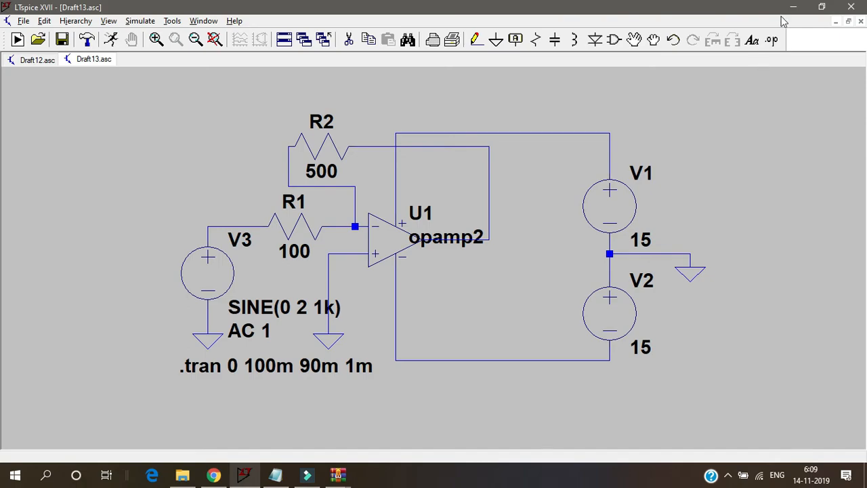
Begin a SPICE directive reading .include, then minimise LTspice to show the desktop
{"action": "left_click", "coordinate": [771, 39]}
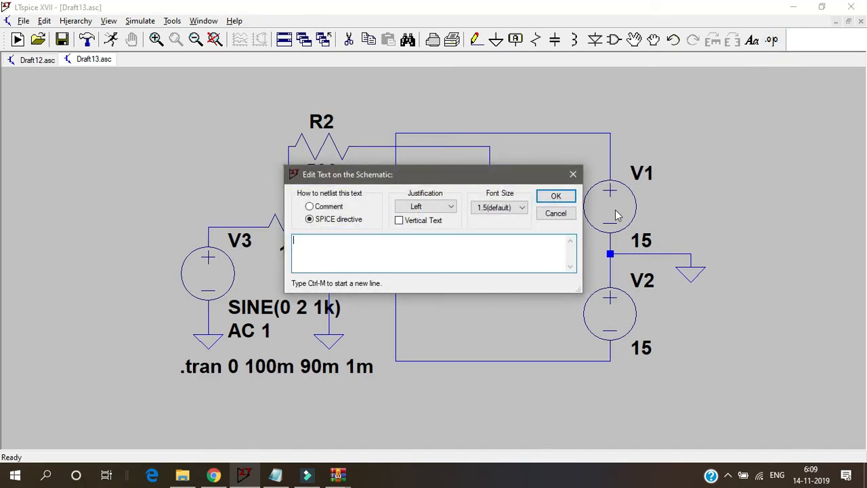
{"action": "mouse_move", "coordinate": [498, 242]}
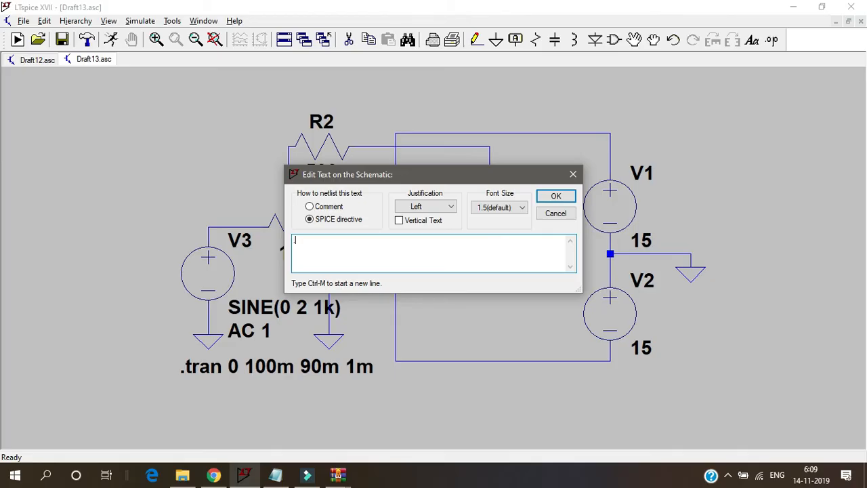
{"action": "type", "text": ".inclu"}
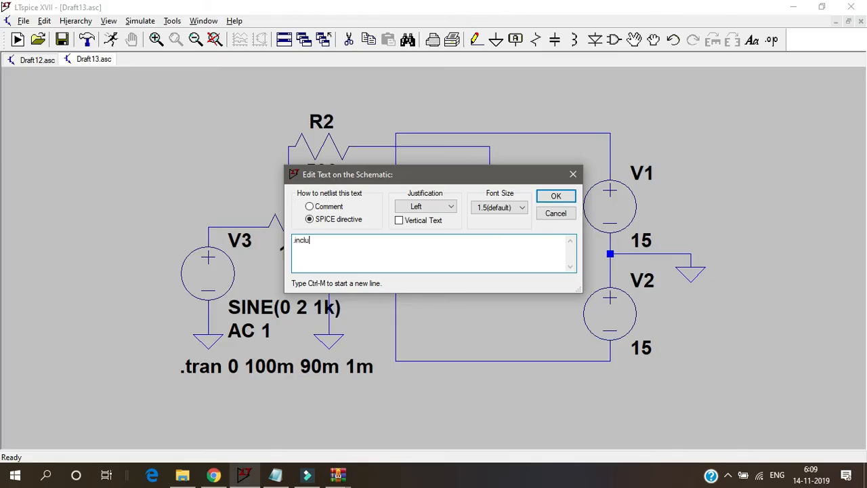
{"action": "type", "text": "de"}
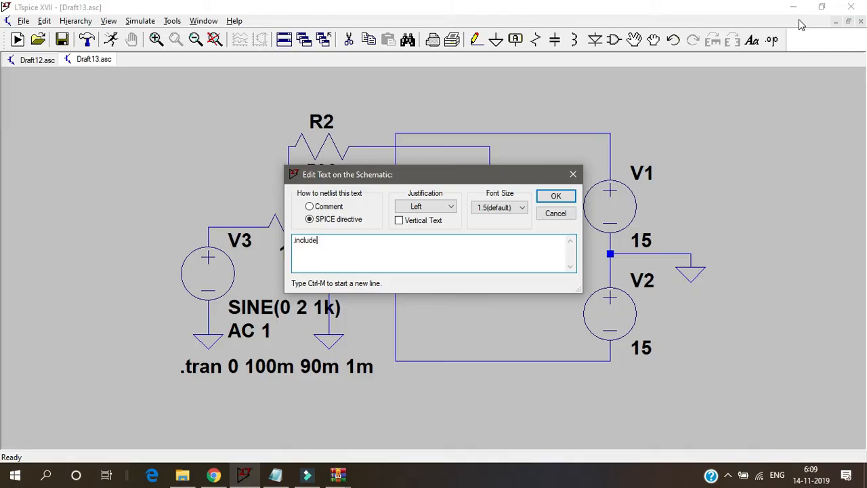
{"action": "left_click", "coordinate": [794, 7]}
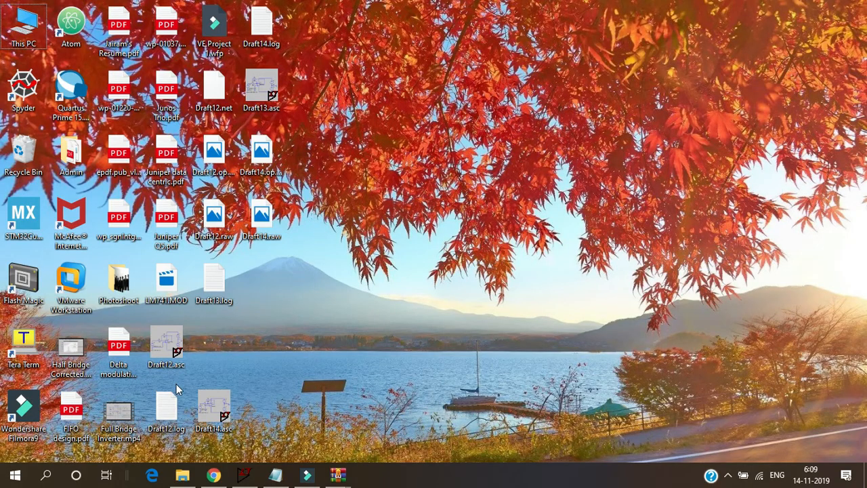
{"action": "mouse_move", "coordinate": [171, 419]}
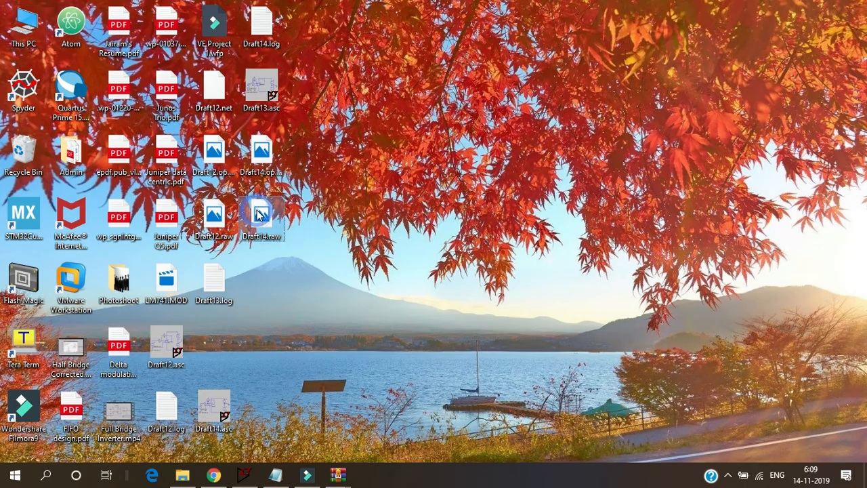
Select LM741.MOD on the desktop and view its right-click options
{"action": "left_click", "coordinate": [166, 280]}
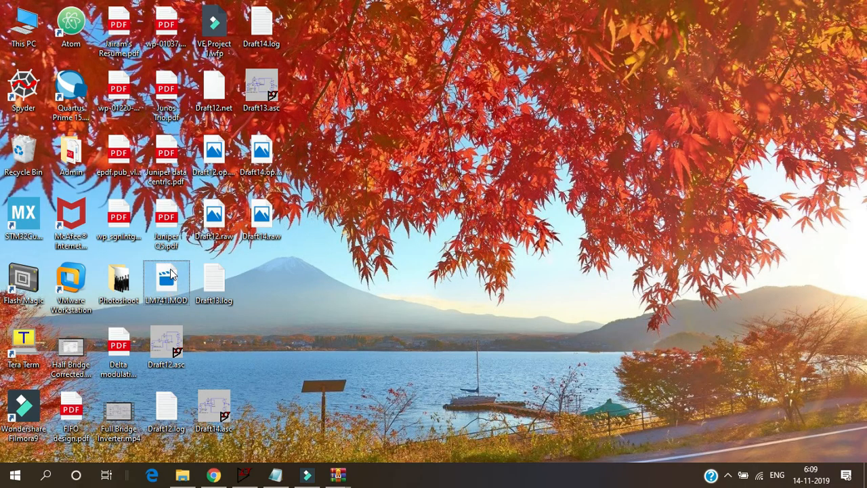
{"action": "right_click", "coordinate": [166, 279]}
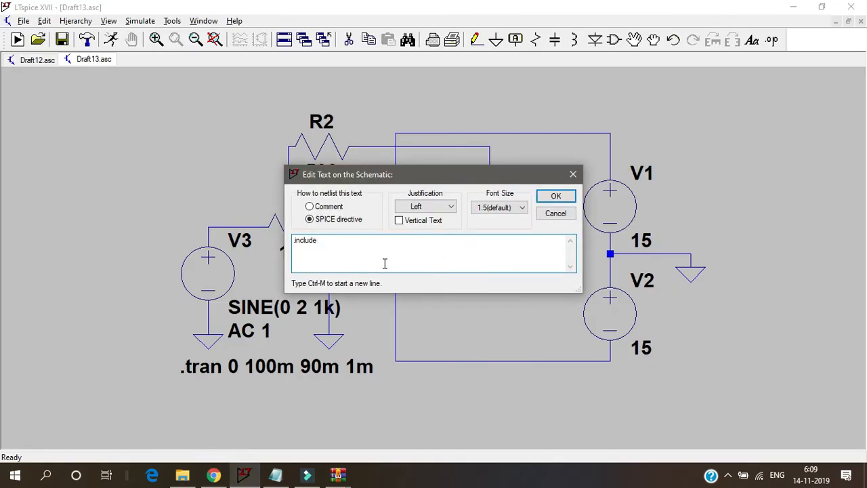
Complete the directive as .include LM741.MOD and place it on the schematic
{"action": "type", "text": "LM741.MOD"}
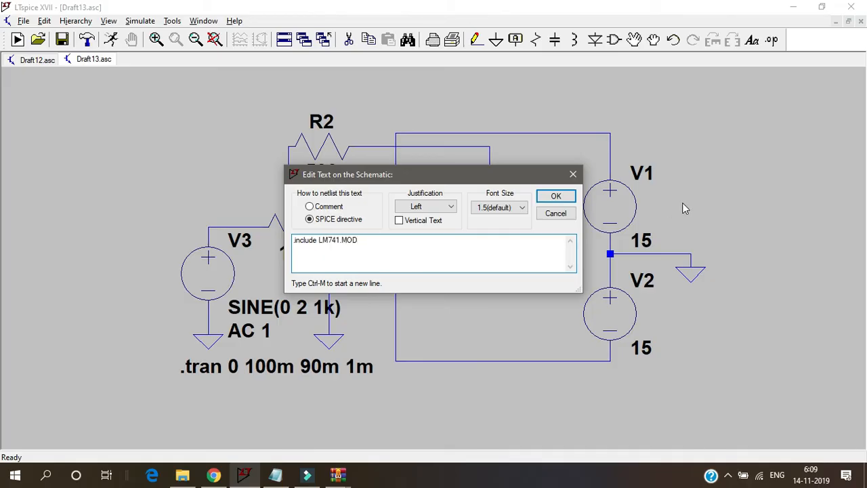
{"action": "left_click", "coordinate": [556, 195]}
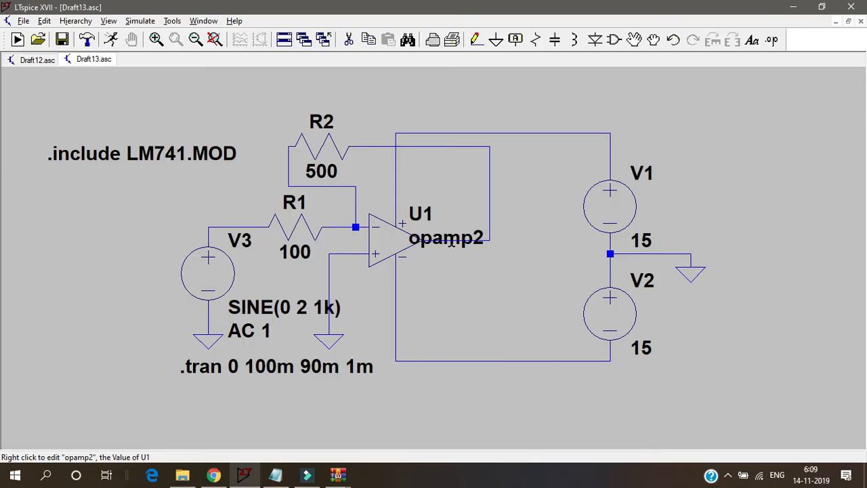
{"action": "mouse_move", "coordinate": [525, 157]}
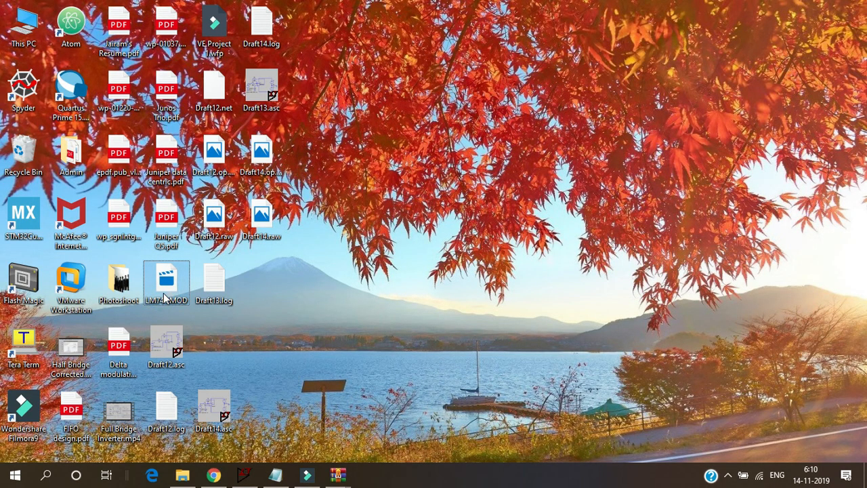
View LM741.MOD in Notepad, select its LM741/NS subcircuit name, then close the file
{"action": "right_click", "coordinate": [165, 278]}
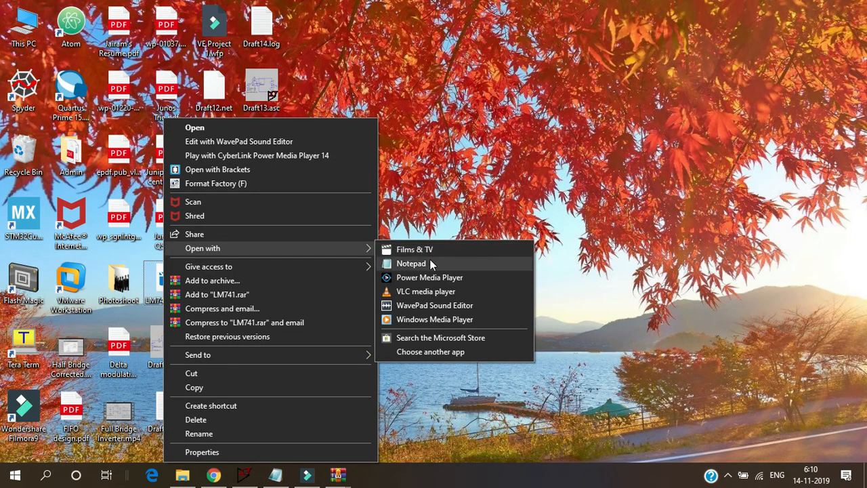
{"action": "left_click", "coordinate": [412, 263]}
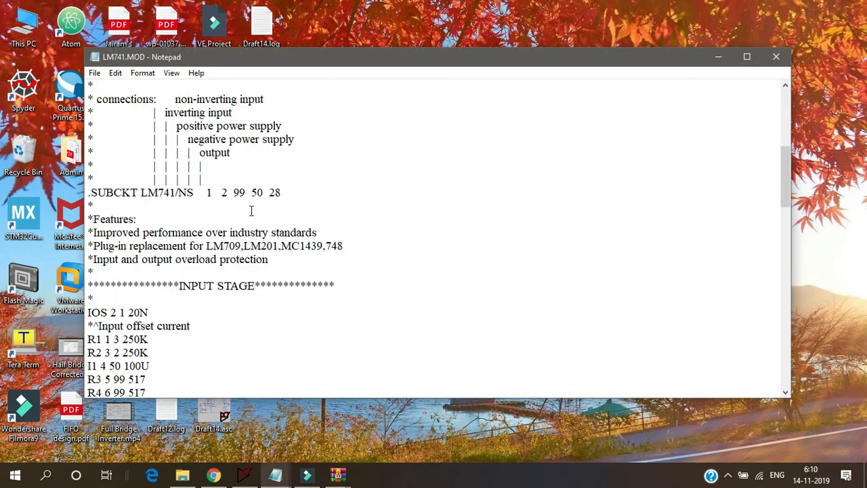
{"action": "scroll", "scroll_direction": "up", "scroll_amount": 3}
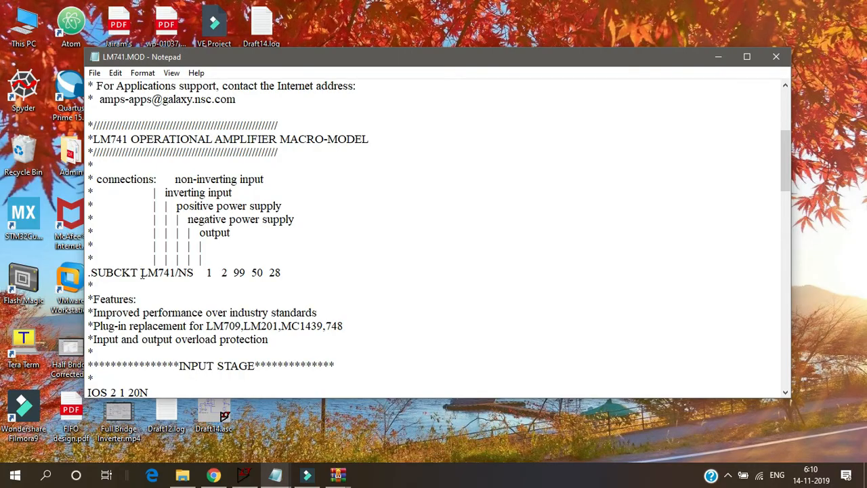
{"action": "double_click", "coordinate": [165, 272]}
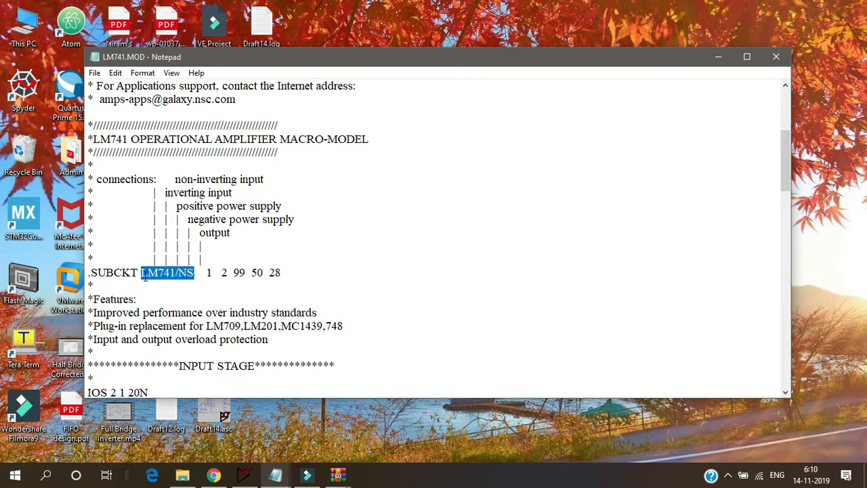
{"action": "double_click", "coordinate": [114, 272]}
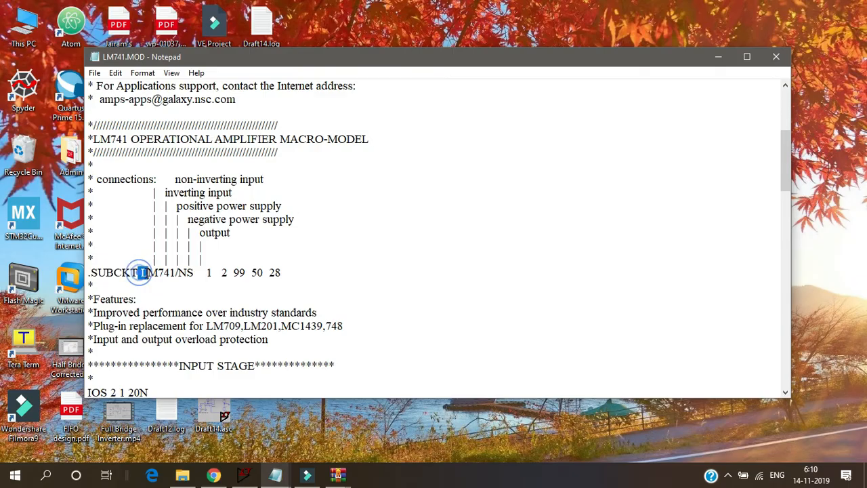
{"action": "double_click", "coordinate": [165, 272]}
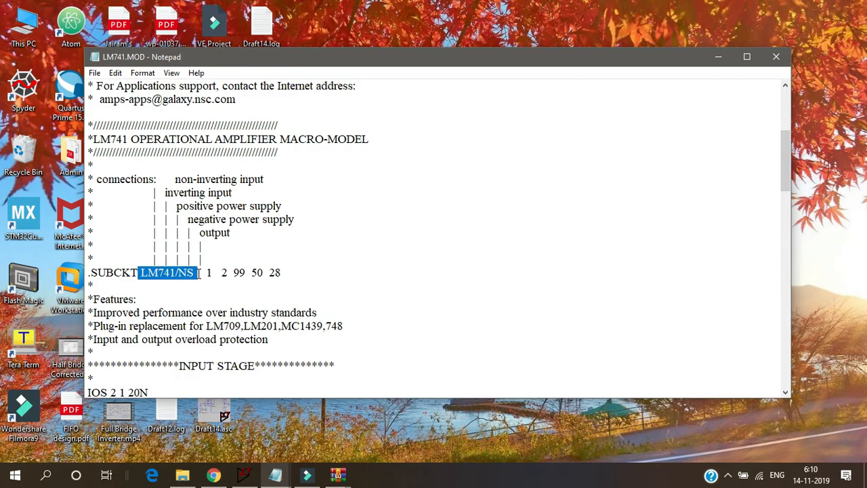
{"action": "mouse_move", "coordinate": [776, 57]}
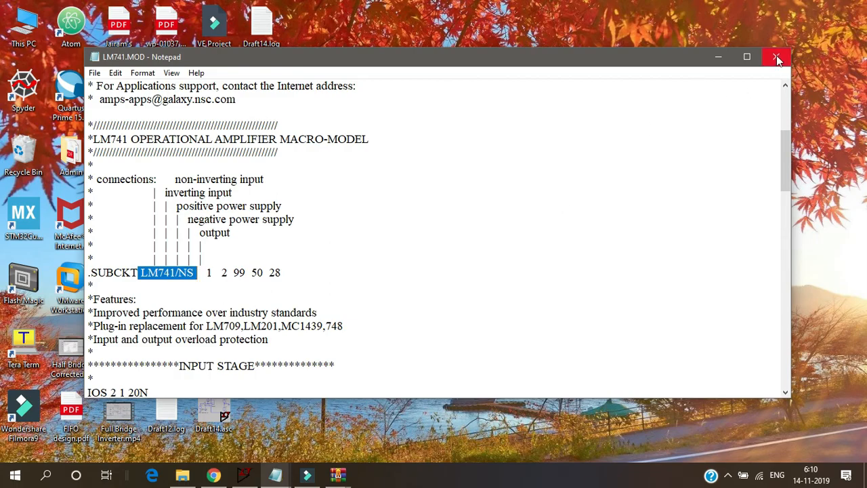
{"action": "left_click", "coordinate": [777, 57]}
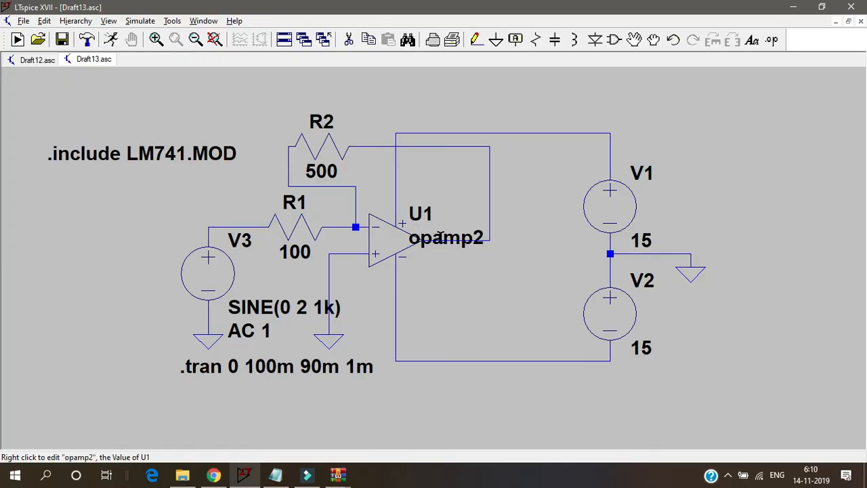
Change U1's value from opamp2 to LM741/NS
{"action": "right_click", "coordinate": [447, 237]}
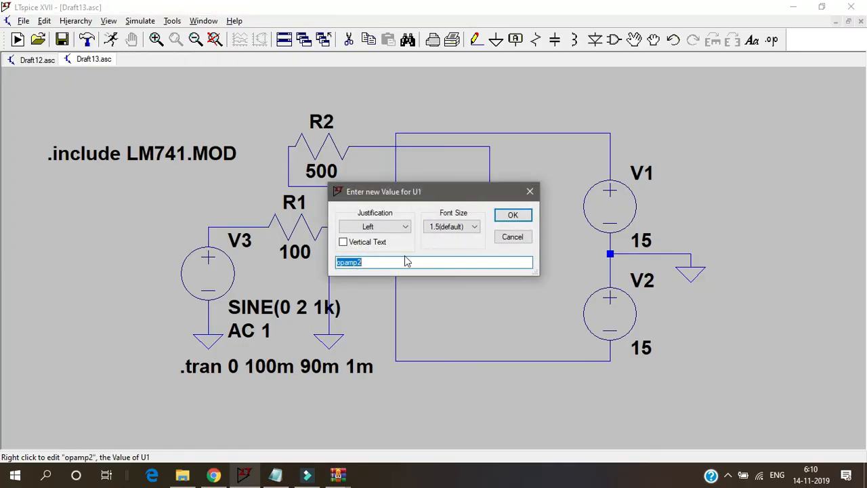
{"action": "type", "text": "LM741/NS"}
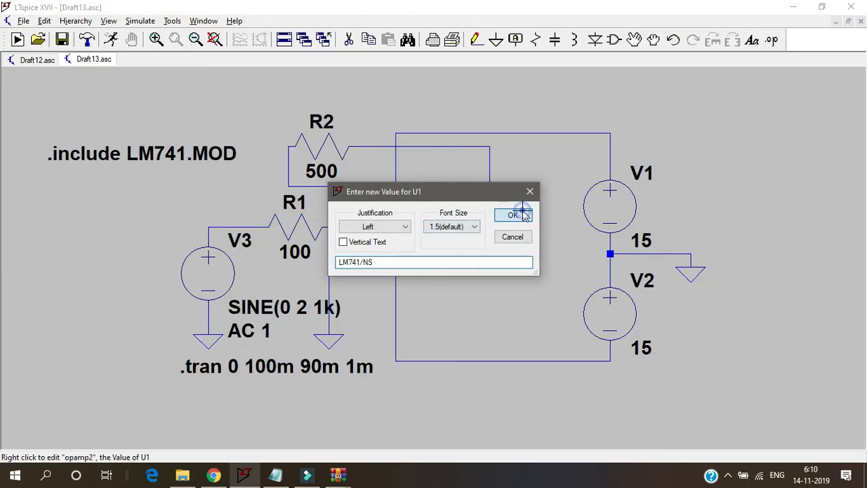
{"action": "left_click", "coordinate": [512, 214]}
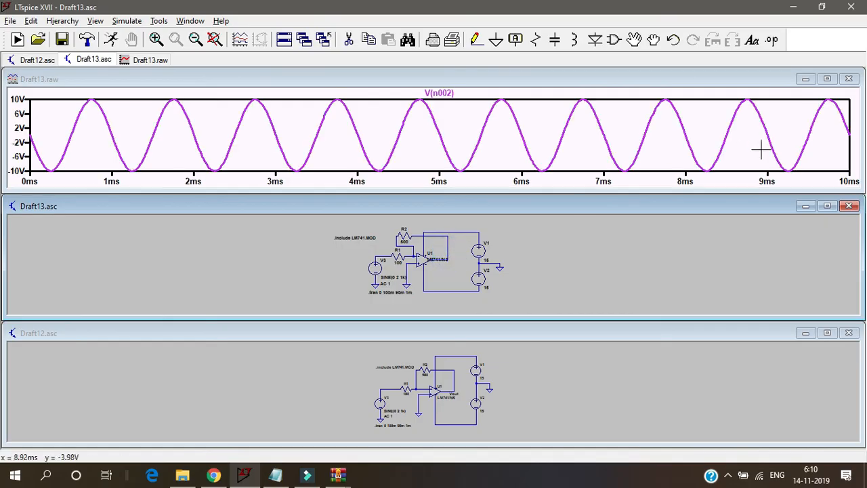
Add input V(n004) to the plot and maximise the waveform window
{"action": "left_click", "coordinate": [826, 78]}
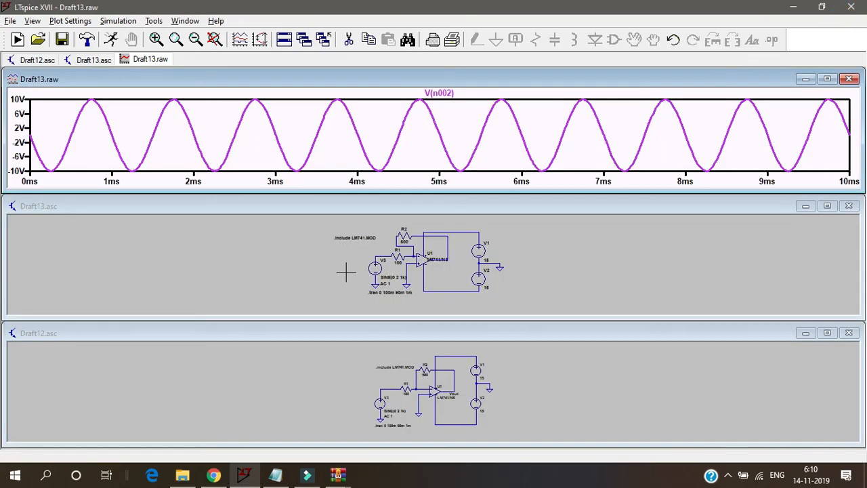
{"action": "mouse_move", "coordinate": [379, 259]}
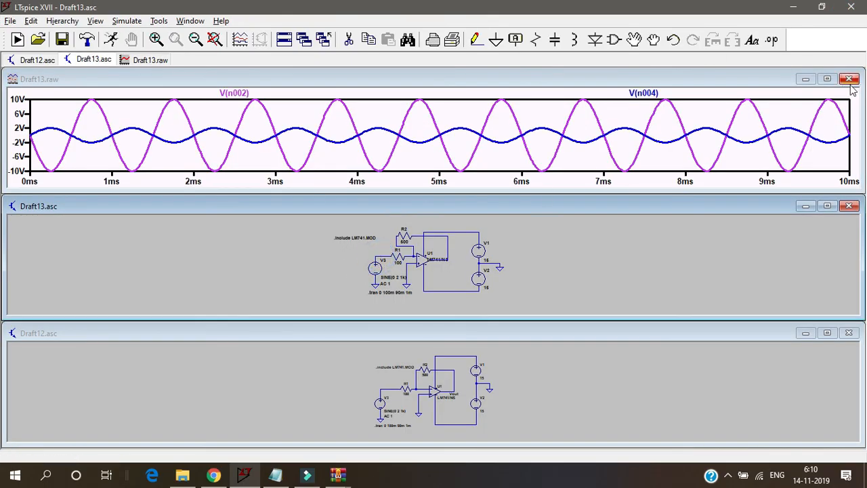
{"action": "left_click", "coordinate": [827, 78]}
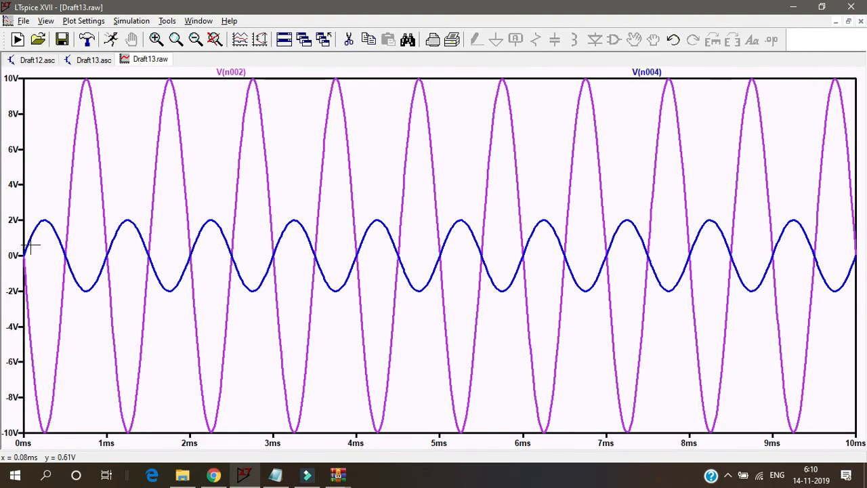
{"action": "mouse_move", "coordinate": [85, 148]}
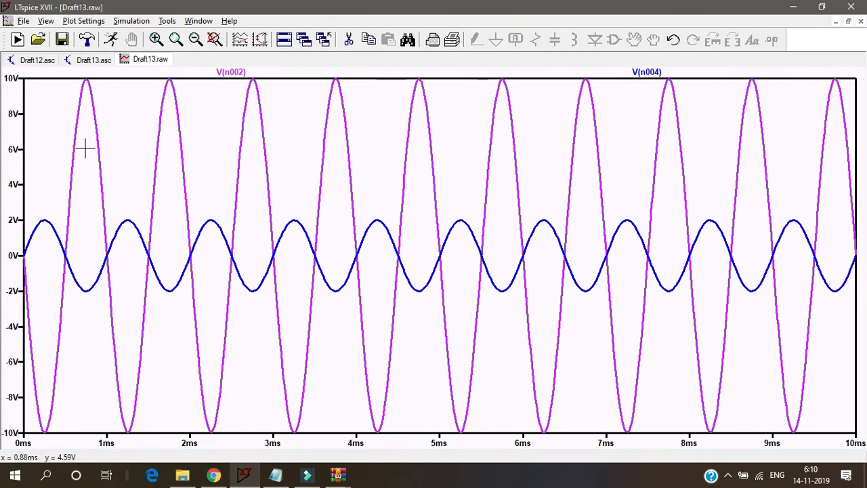
{"action": "mouse_move", "coordinate": [127, 369]}
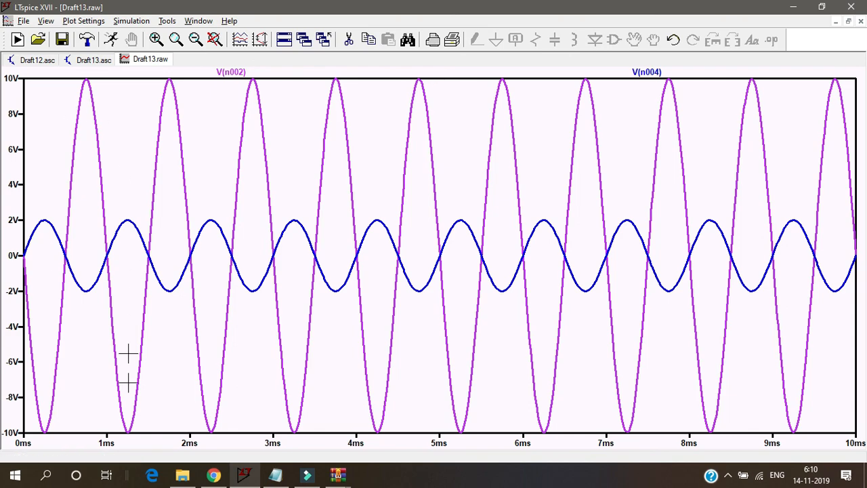
{"action": "mouse_move", "coordinate": [200, 226]}
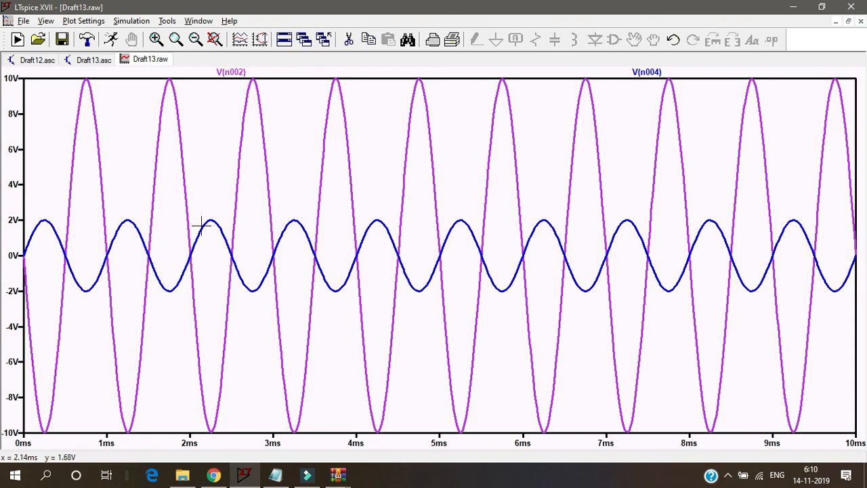
{"action": "mouse_move", "coordinate": [38, 225]}
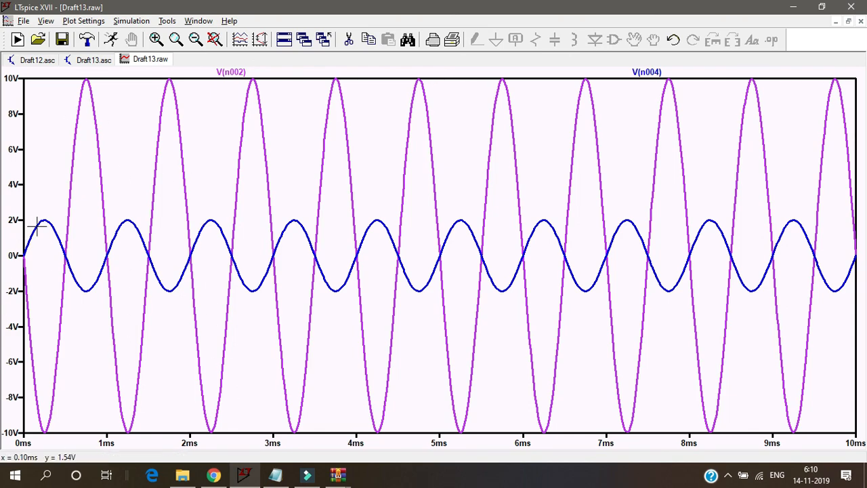
{"action": "mouse_move", "coordinate": [84, 177]}
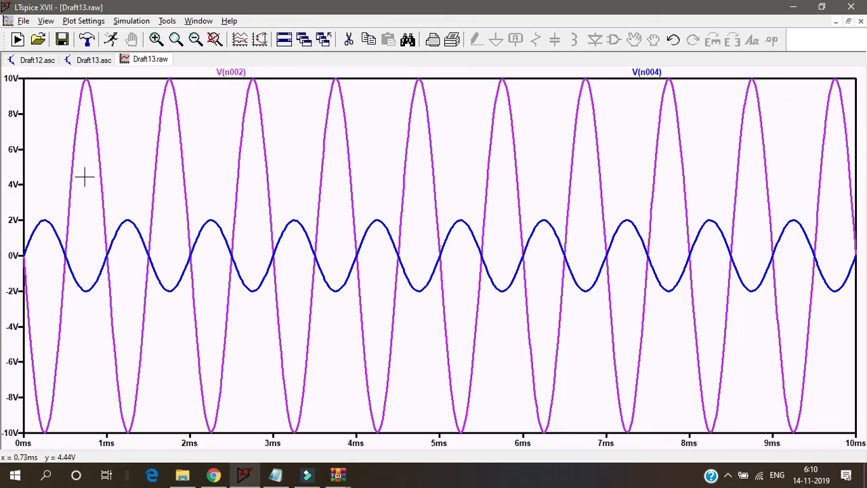